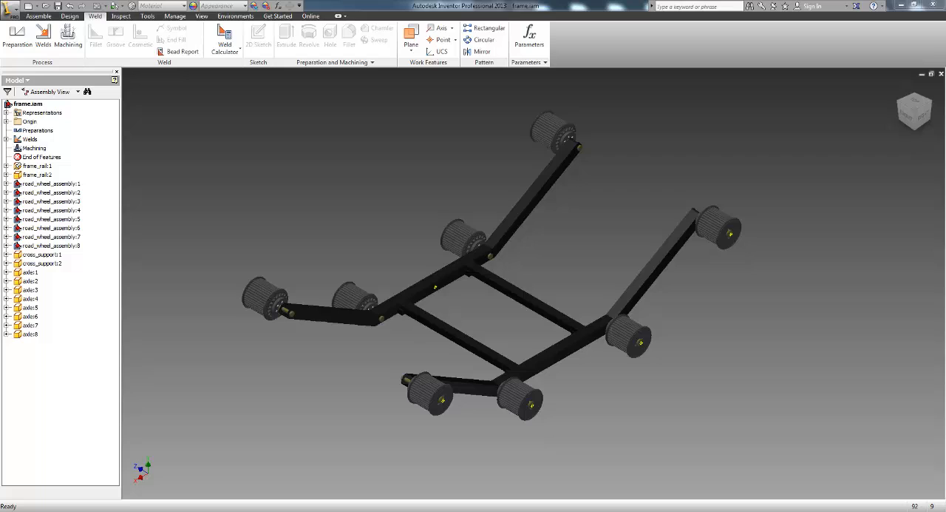
{"action": "mouse_move", "coordinate": [487, 328]}
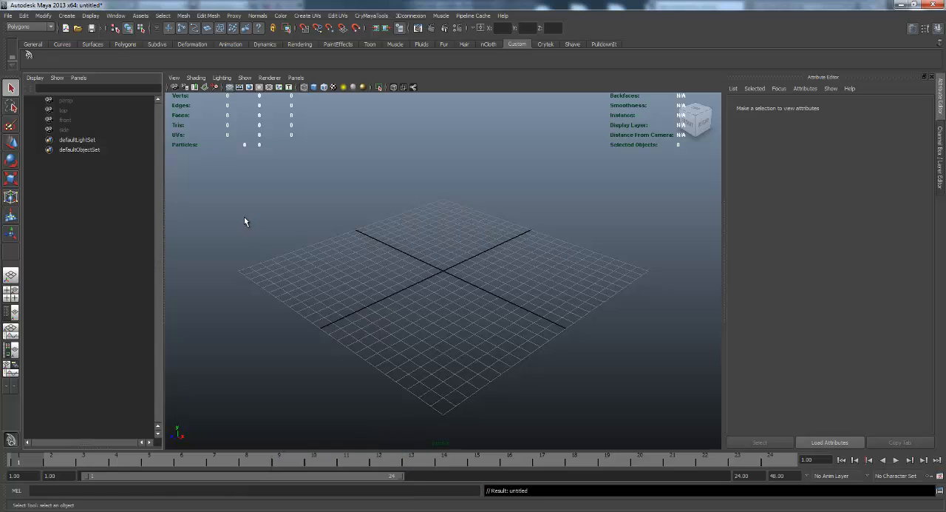
{"action": "mouse_move", "coordinate": [392, 197]}
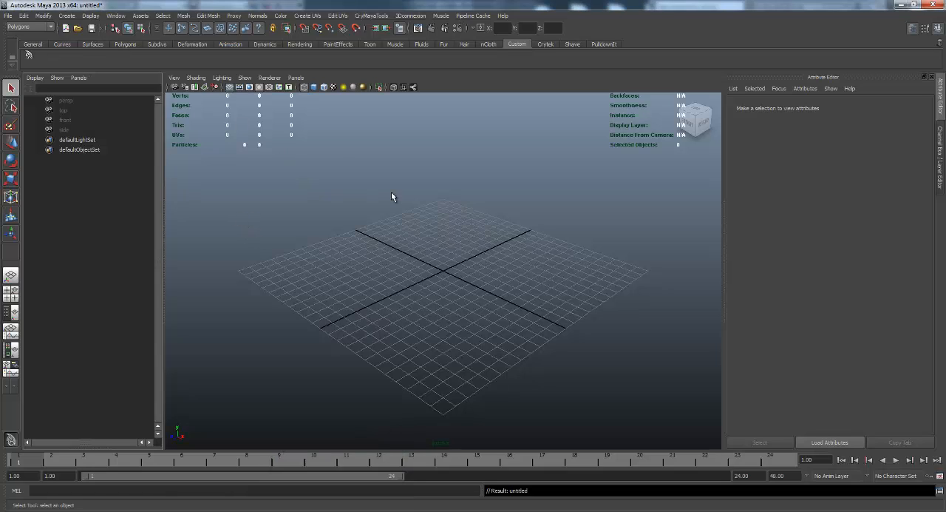
Start File > Import and choose the frame.iam assembly in the file list.
{"action": "left_click", "coordinate": [9, 14]}
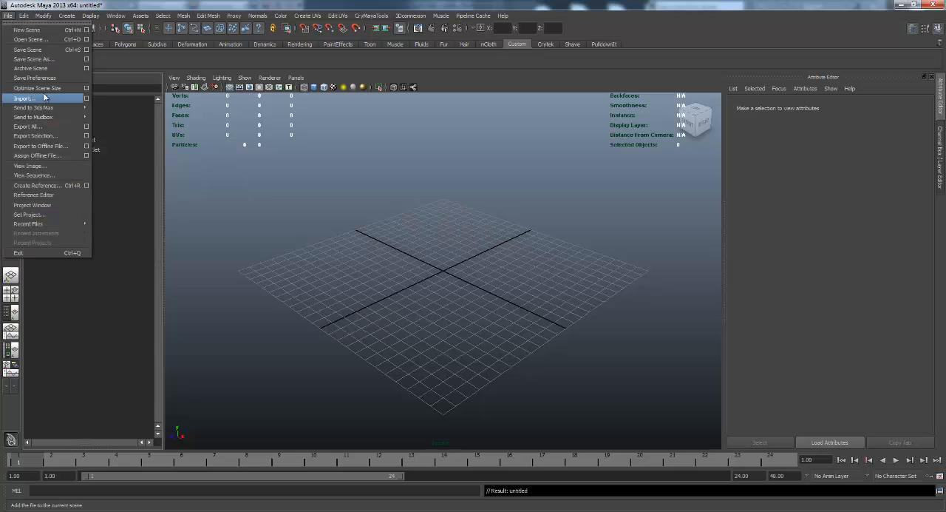
{"action": "left_click", "coordinate": [24, 98]}
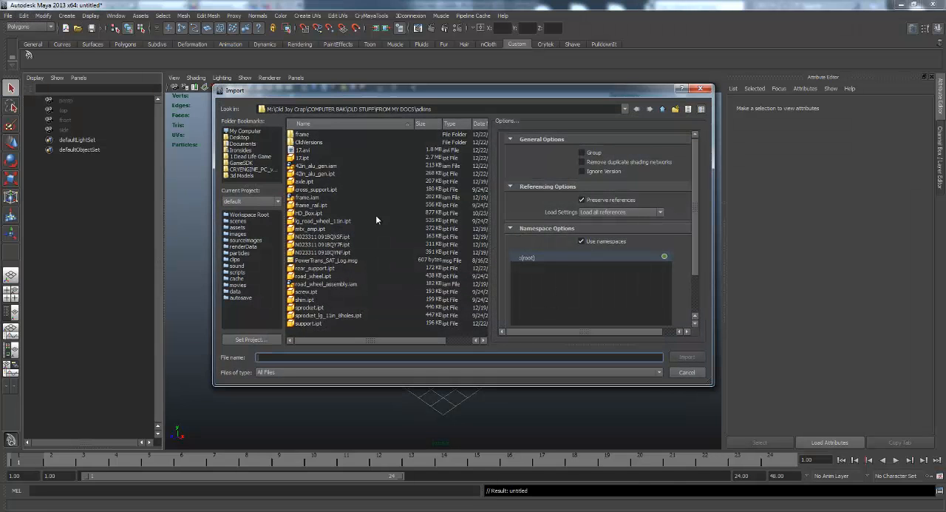
{"action": "mouse_move", "coordinate": [352, 307]}
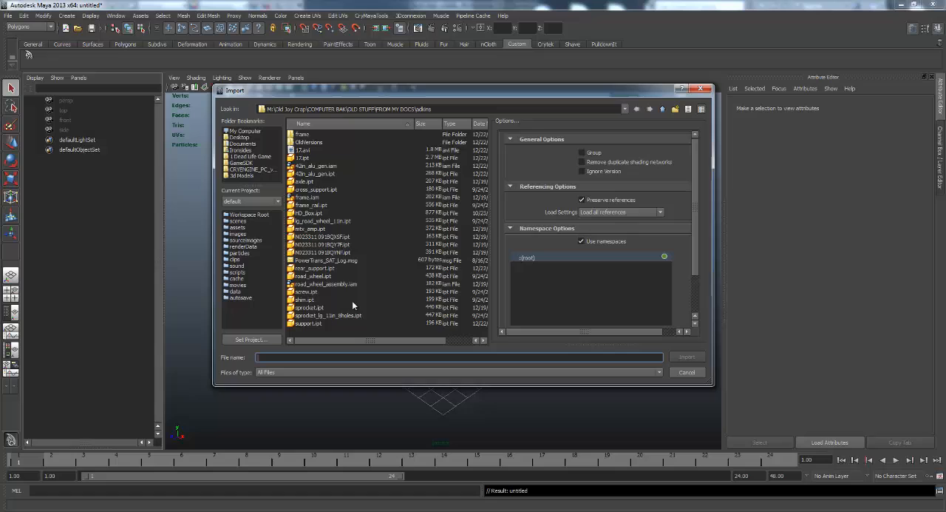
{"action": "left_click", "coordinate": [309, 198]}
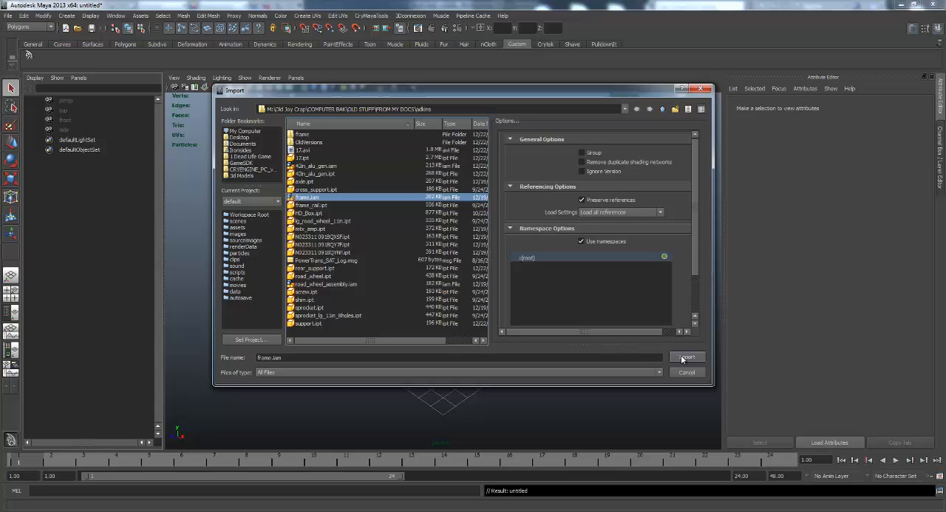
{"action": "mouse_move", "coordinate": [701, 256]}
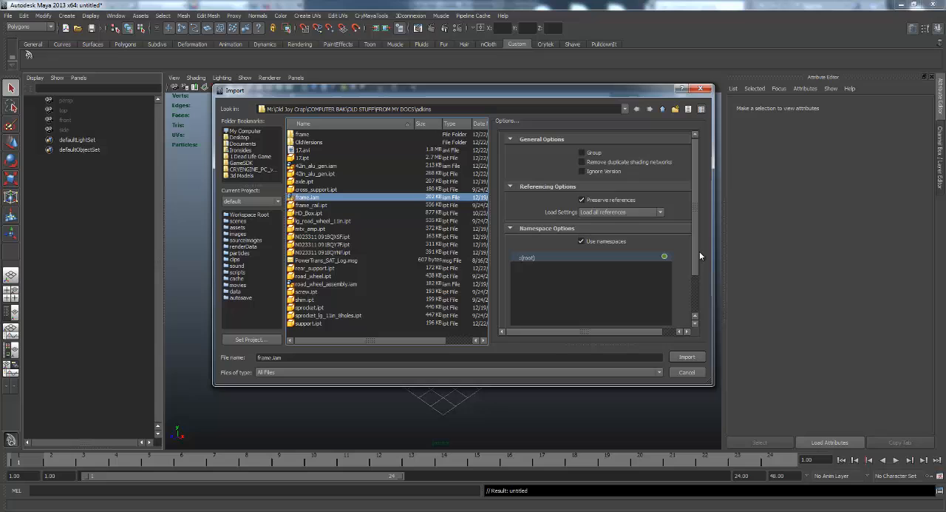
{"action": "mouse_move", "coordinate": [702, 223]}
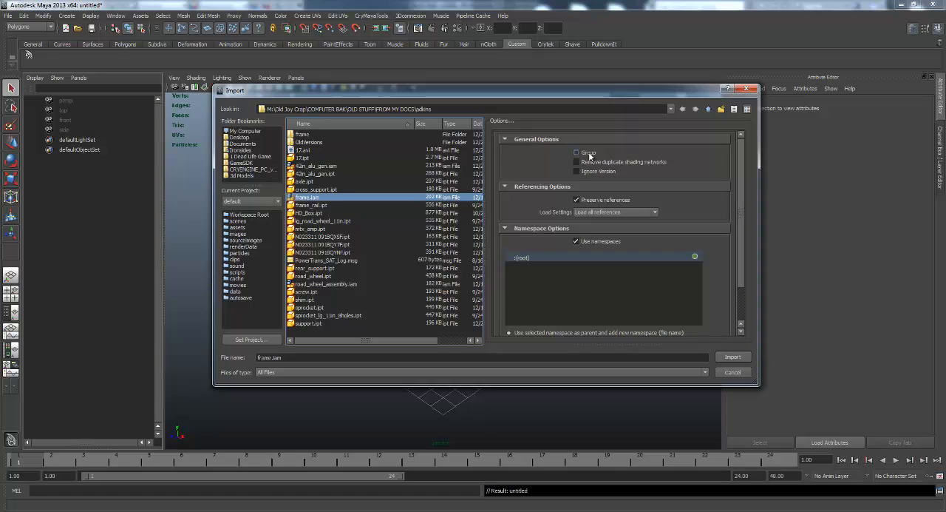
{"action": "mouse_move", "coordinate": [589, 156]}
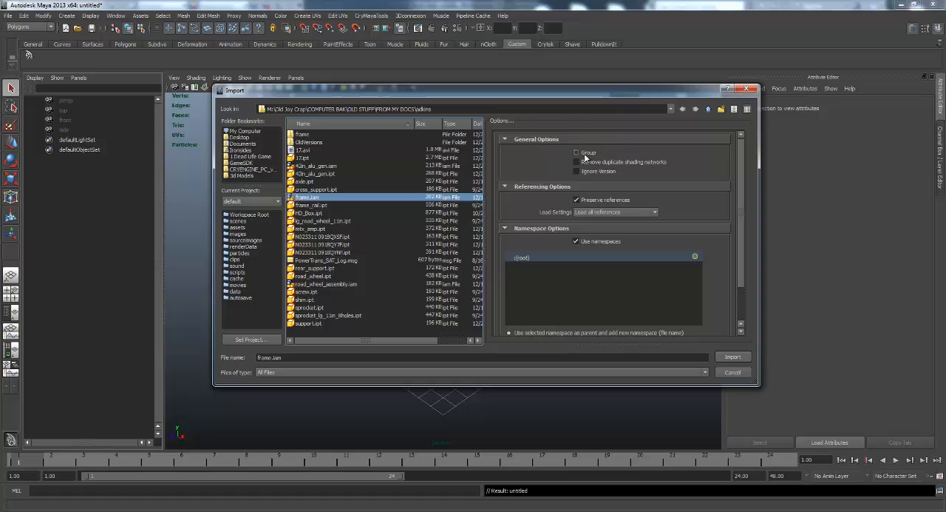
{"action": "left_click", "coordinate": [576, 152]}
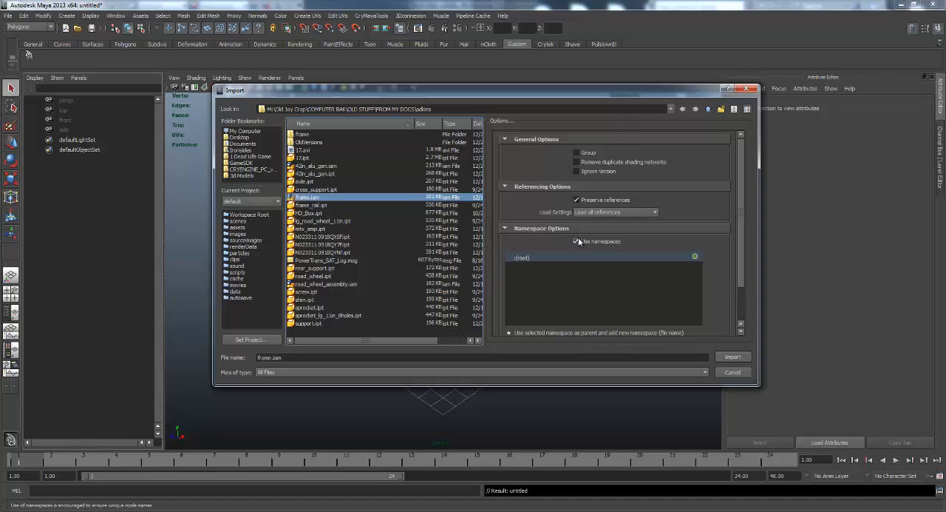
{"action": "mouse_move", "coordinate": [658, 227]}
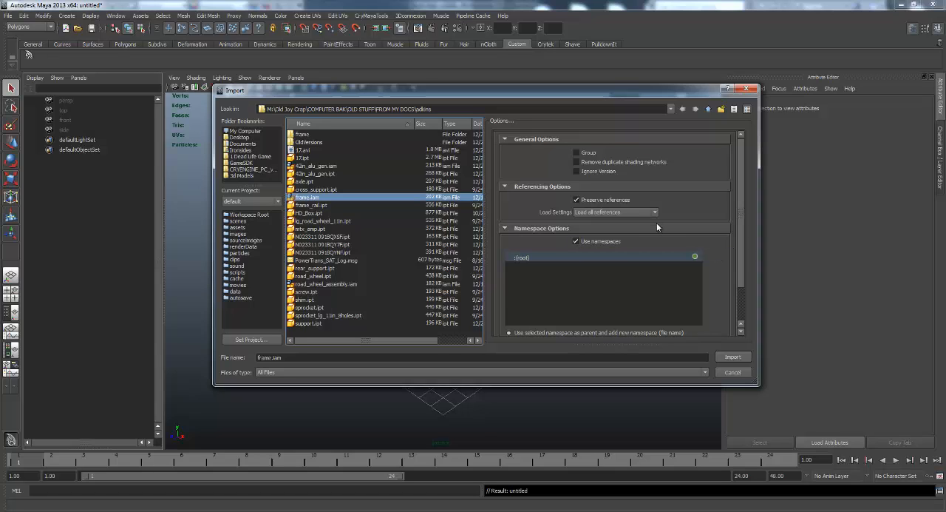
{"action": "mouse_move", "coordinate": [746, 232]}
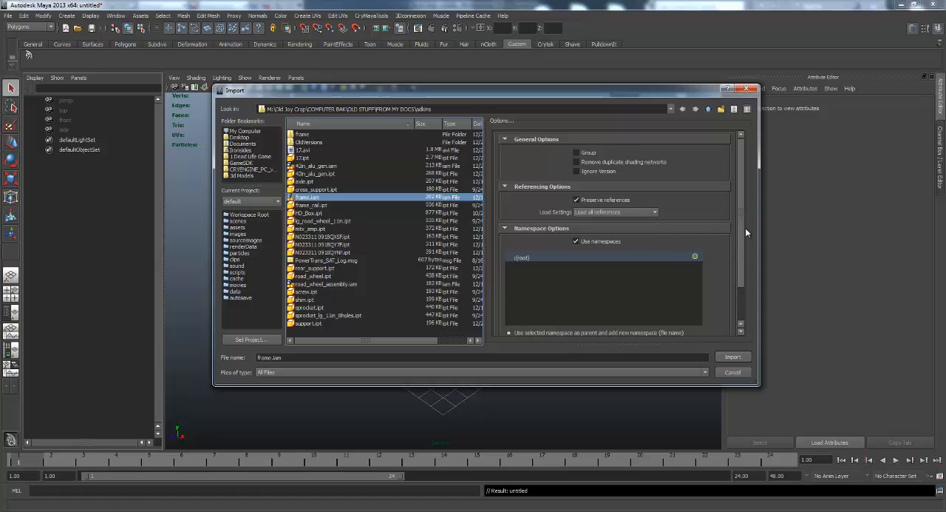
{"action": "mouse_move", "coordinate": [592, 189]}
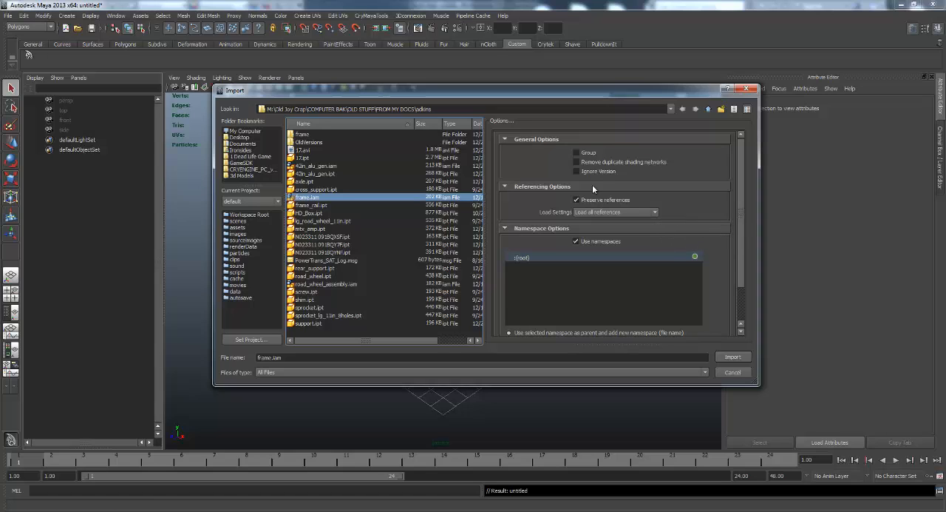
{"action": "mouse_move", "coordinate": [775, 271]}
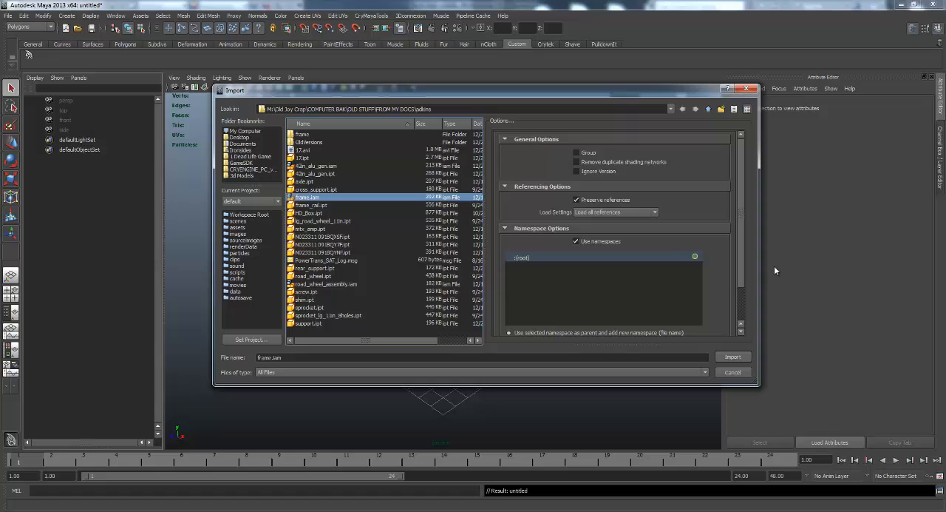
{"action": "mouse_move", "coordinate": [686, 272]}
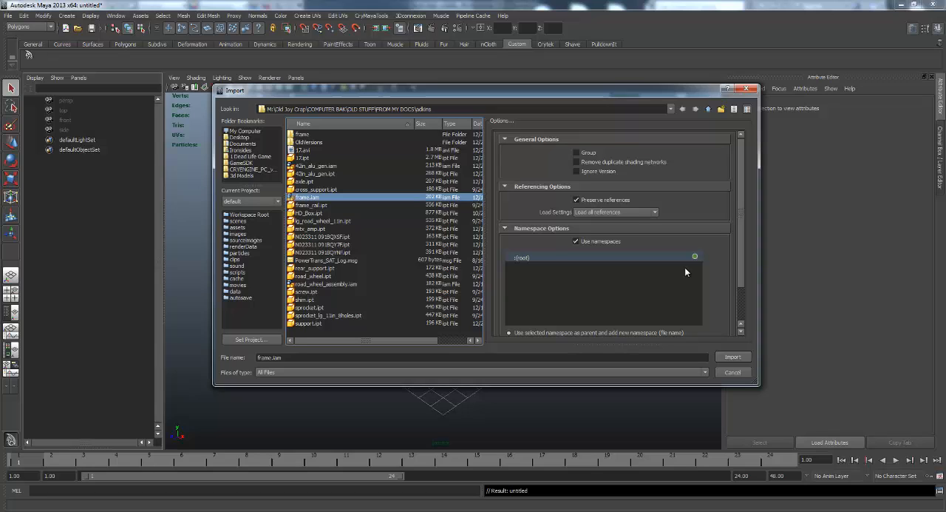
{"action": "mouse_move", "coordinate": [742, 215]}
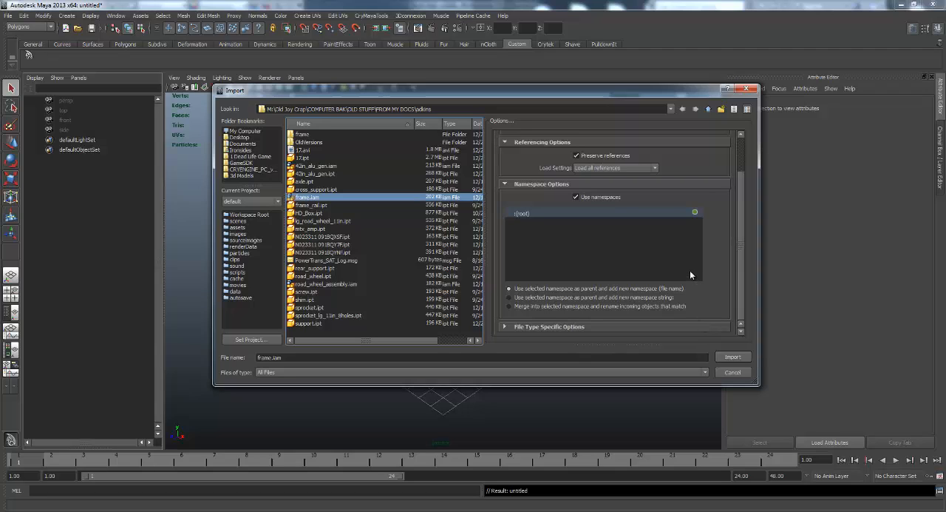
{"action": "mouse_move", "coordinate": [742, 207]}
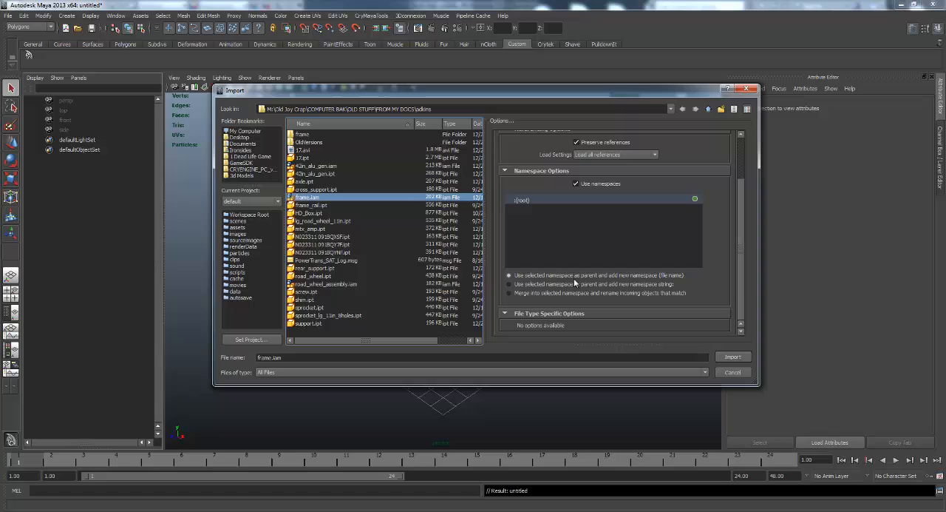
{"action": "mouse_move", "coordinate": [628, 284]}
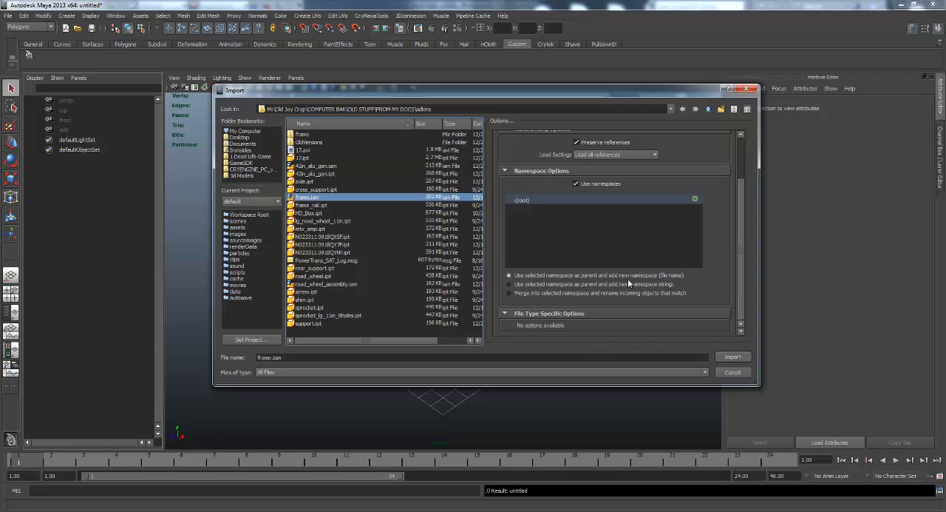
{"action": "mouse_move", "coordinate": [736, 321]}
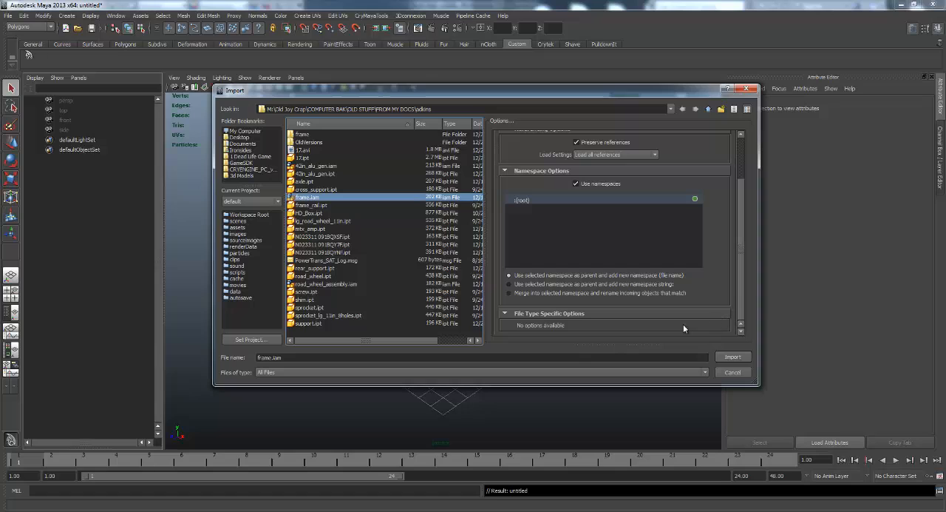
{"action": "mouse_move", "coordinate": [590, 283]}
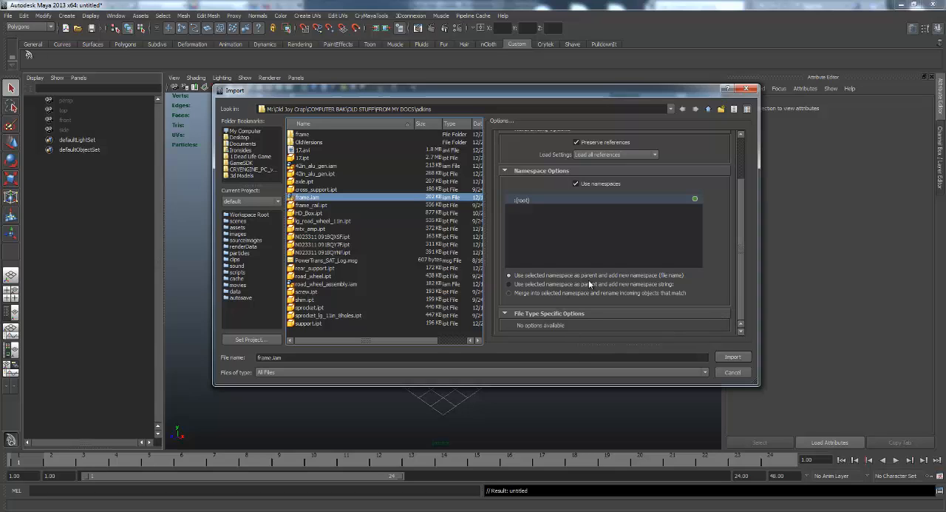
{"action": "mouse_move", "coordinate": [662, 300]}
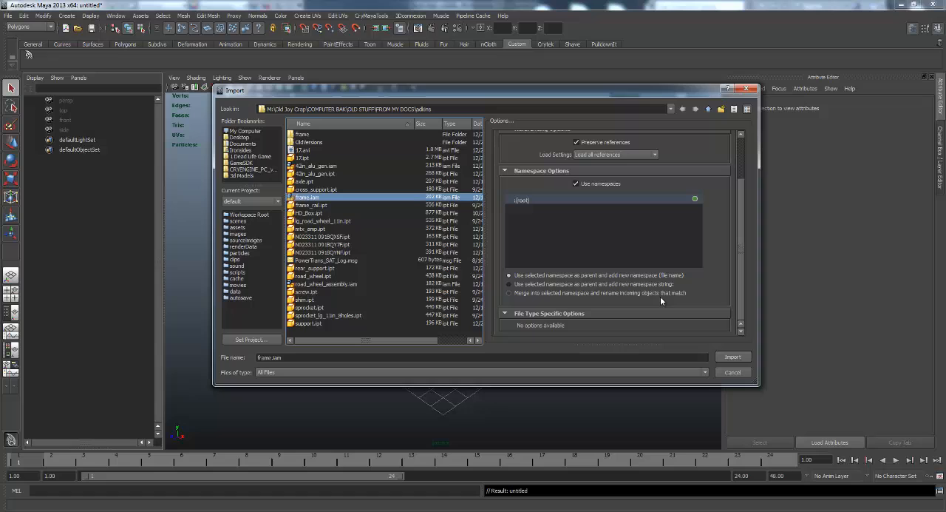
{"action": "mouse_move", "coordinate": [739, 283]}
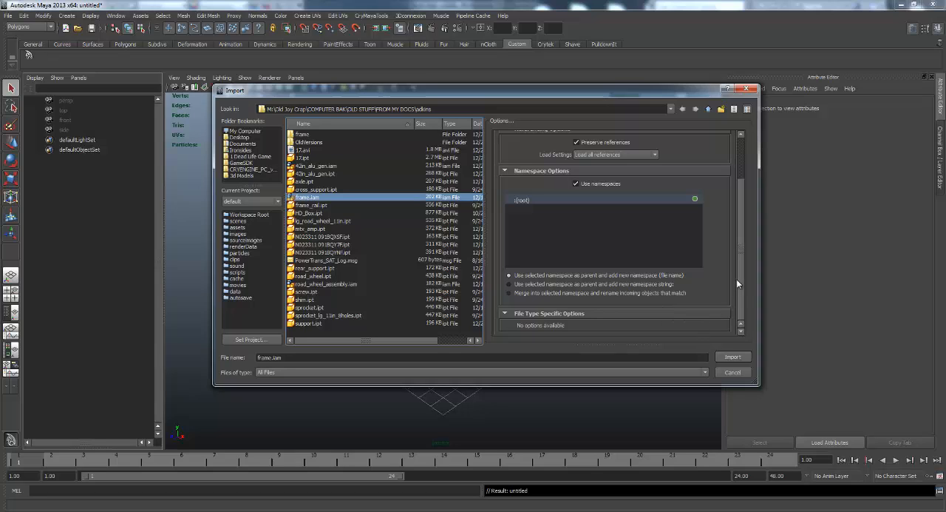
{"action": "scroll", "scroll_direction": "up", "scroll_amount": 3}
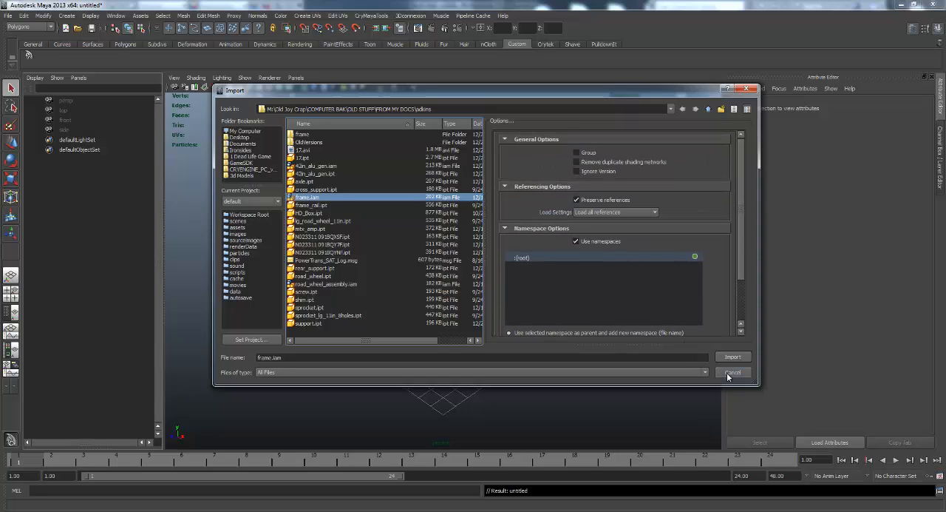
{"action": "left_click", "coordinate": [733, 372]}
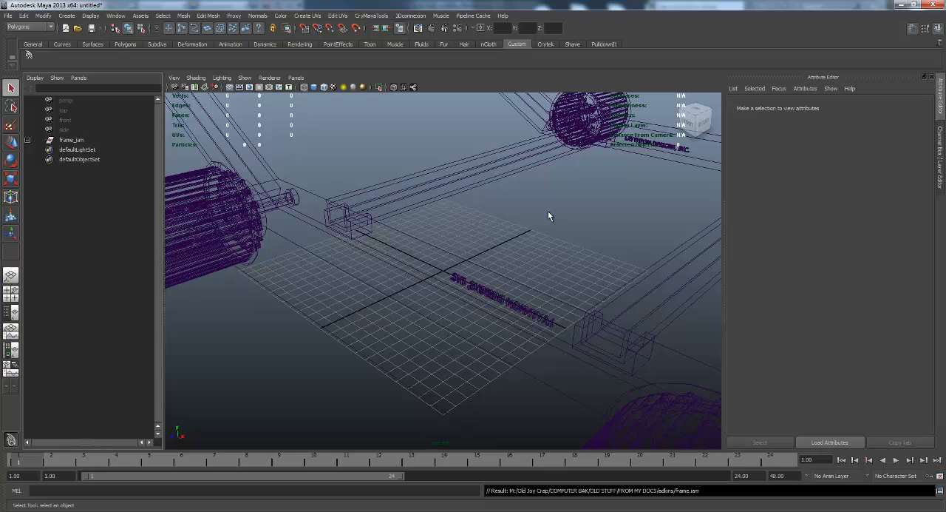
{"action": "left_click_drag", "start_coordinate": [550, 216], "coordinate": [535, 216]}
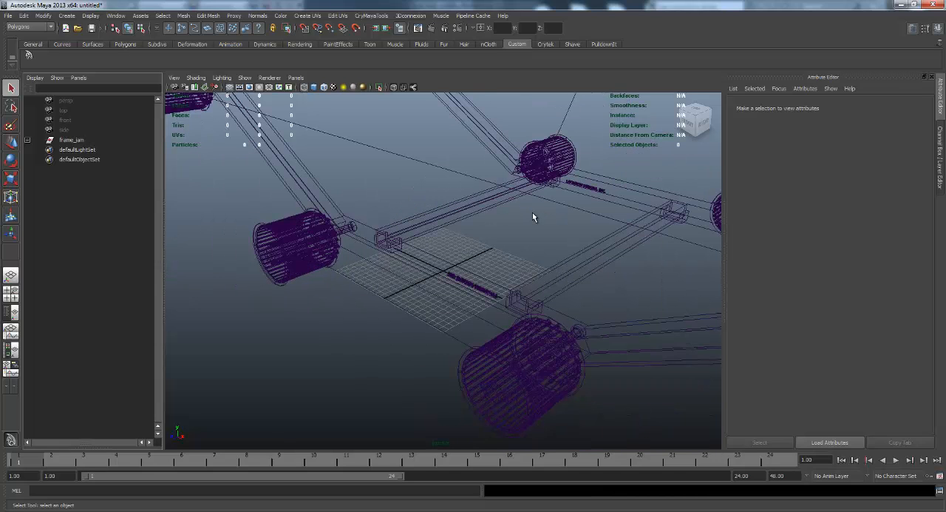
{"action": "left_click_drag", "start_coordinate": [534, 216], "coordinate": [432, 287]}
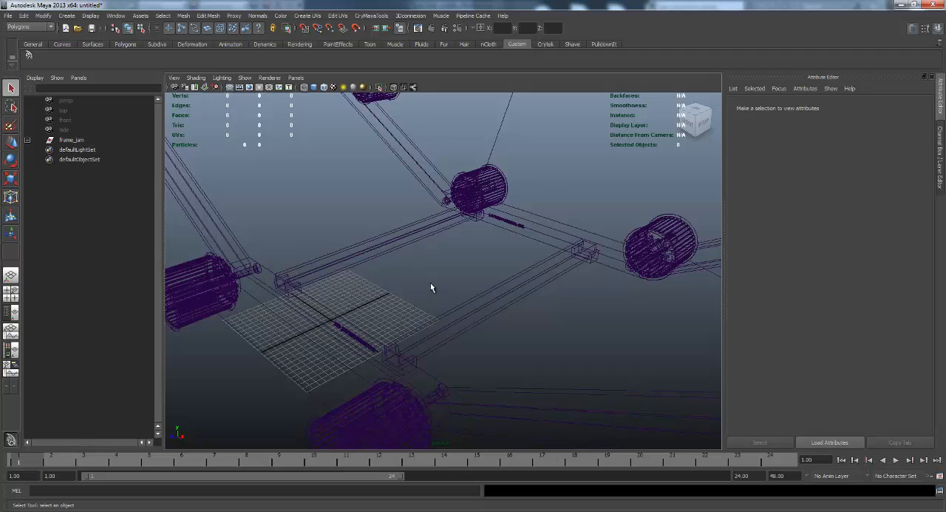
{"action": "left_click_drag", "start_coordinate": [432, 286], "coordinate": [399, 275]}
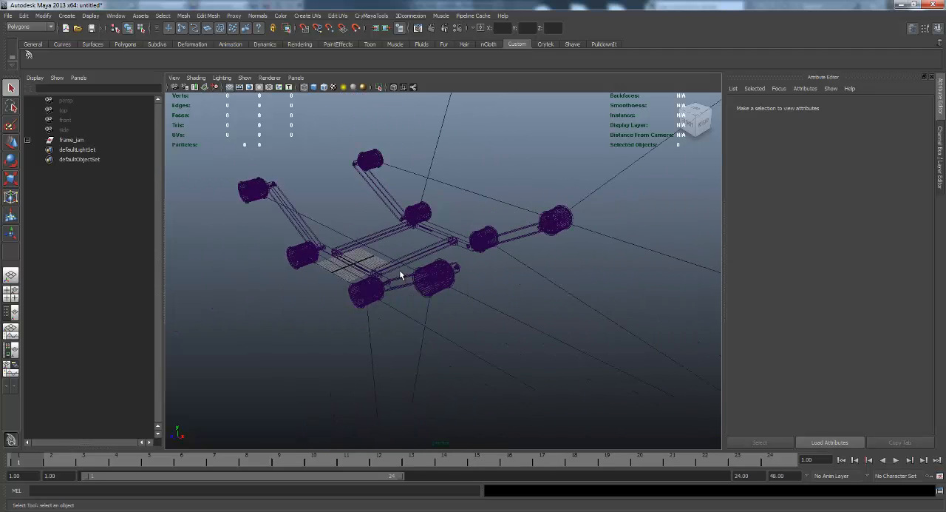
{"action": "left_click_drag", "start_coordinate": [399, 275], "coordinate": [362, 302]}
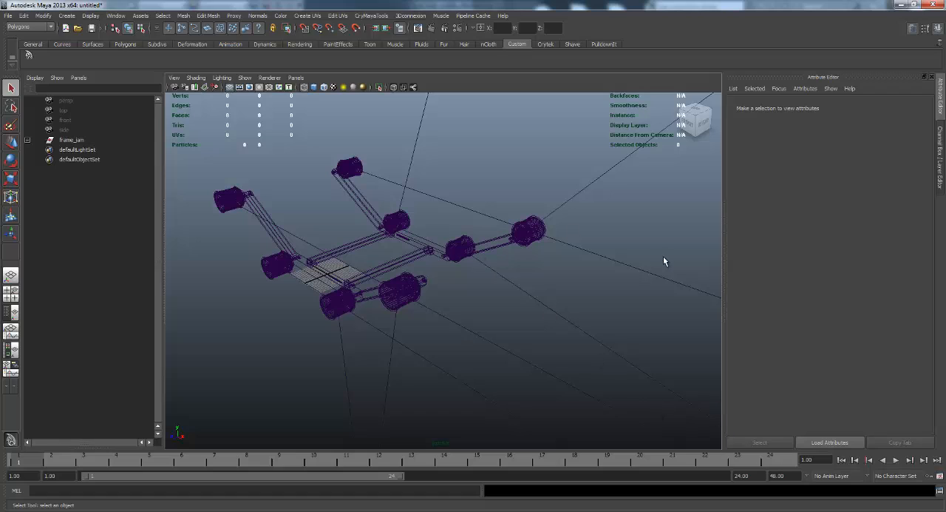
{"action": "mouse_move", "coordinate": [431, 373]}
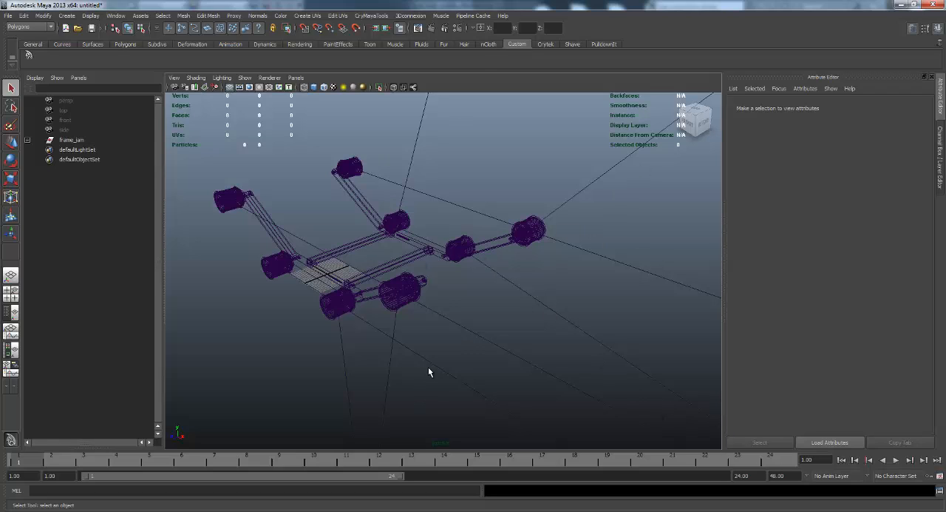
{"action": "mouse_move", "coordinate": [235, 275]}
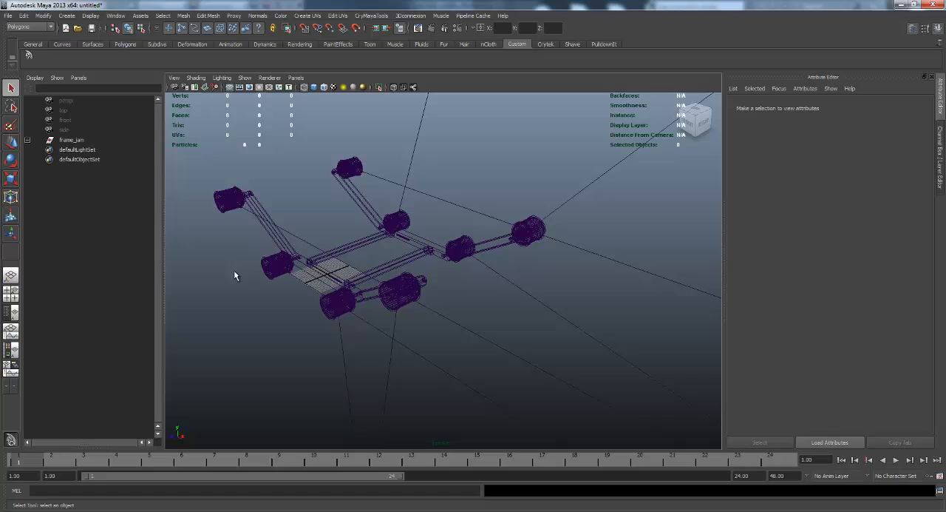
{"action": "mouse_move", "coordinate": [397, 199]}
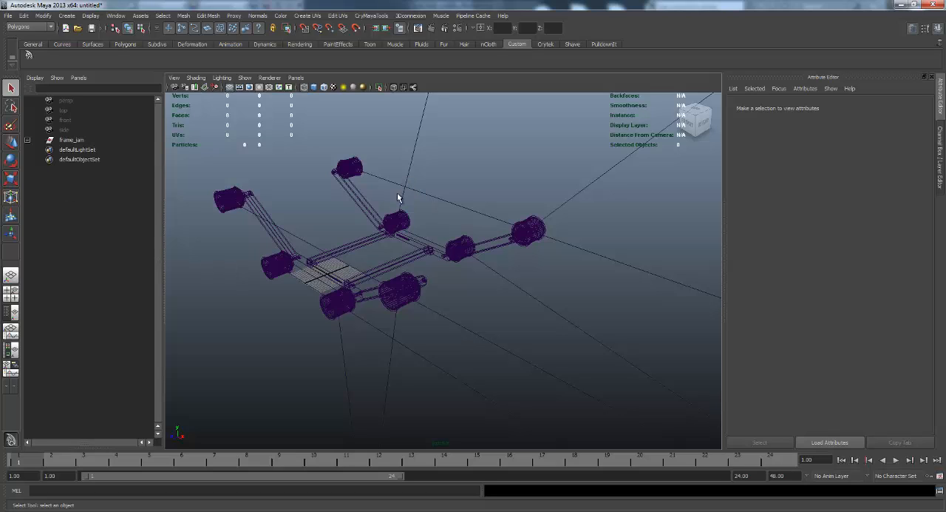
{"action": "mouse_move", "coordinate": [369, 187]}
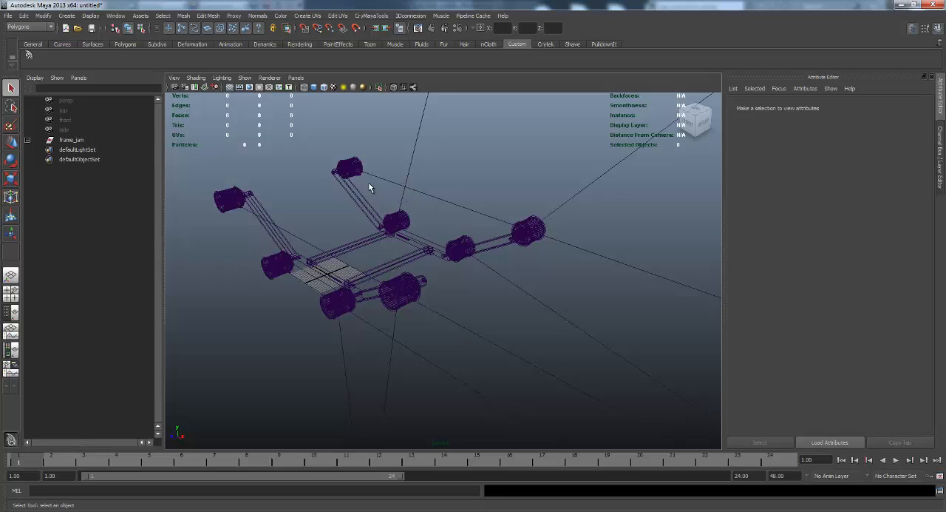
{"action": "mouse_move", "coordinate": [338, 188]}
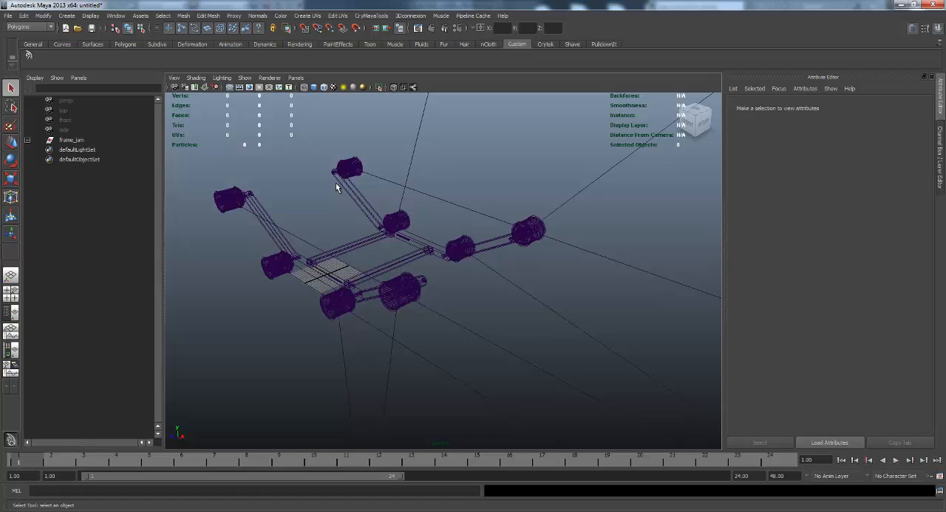
Switch the viewport to Smooth Shade All and select the frame_asm group in the Outliner.
{"action": "left_click", "coordinate": [195, 77]}
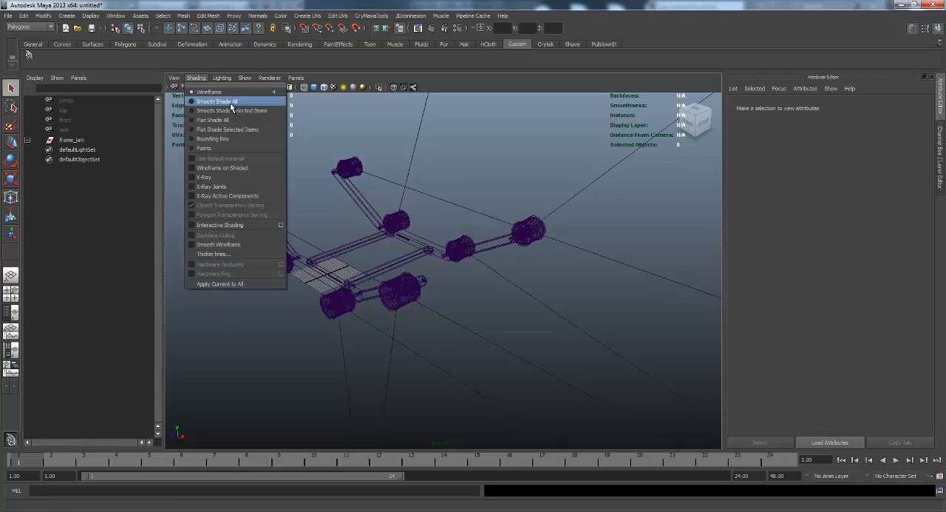
{"action": "left_click", "coordinate": [216, 101]}
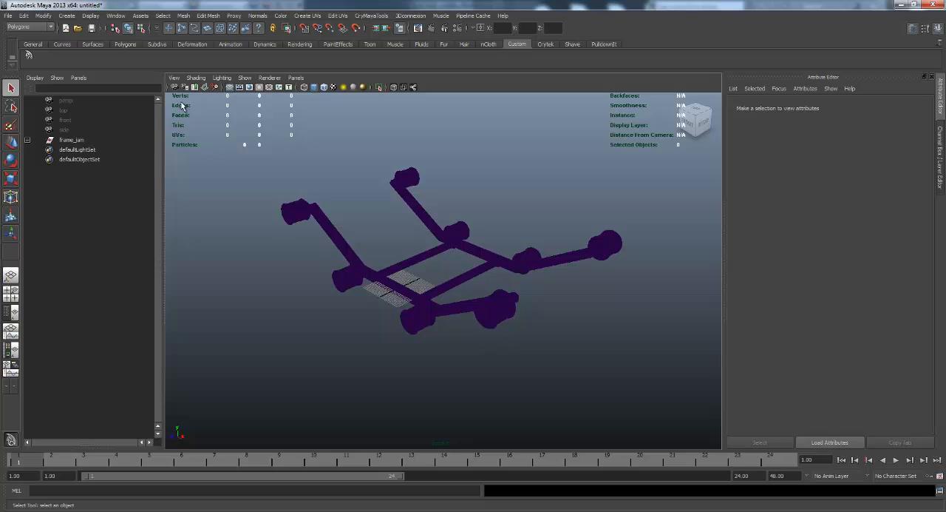
{"action": "mouse_move", "coordinate": [653, 179]}
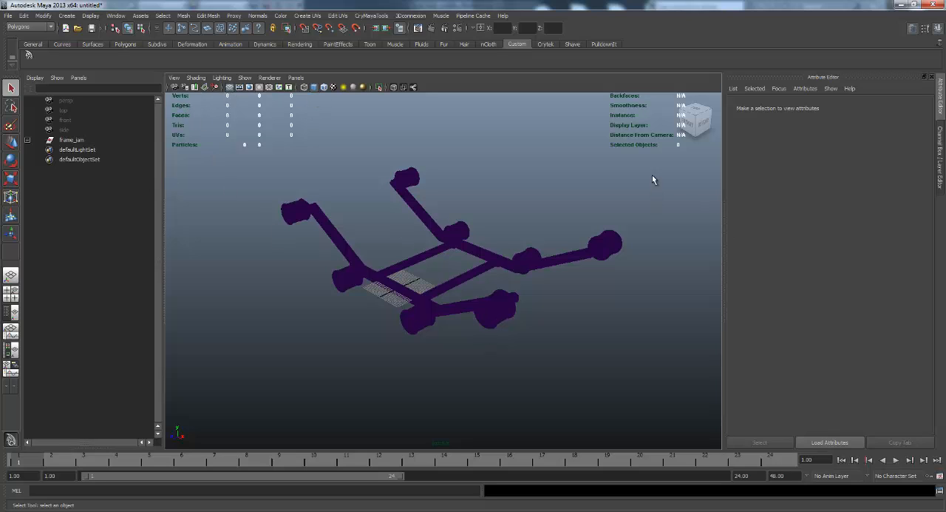
{"action": "left_click", "coordinate": [591, 252]}
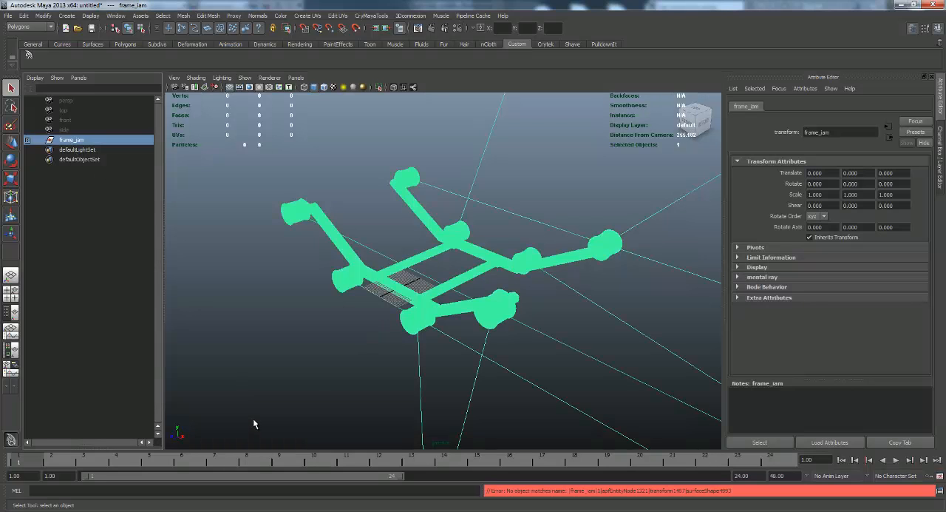
{"action": "mouse_move", "coordinate": [360, 172]}
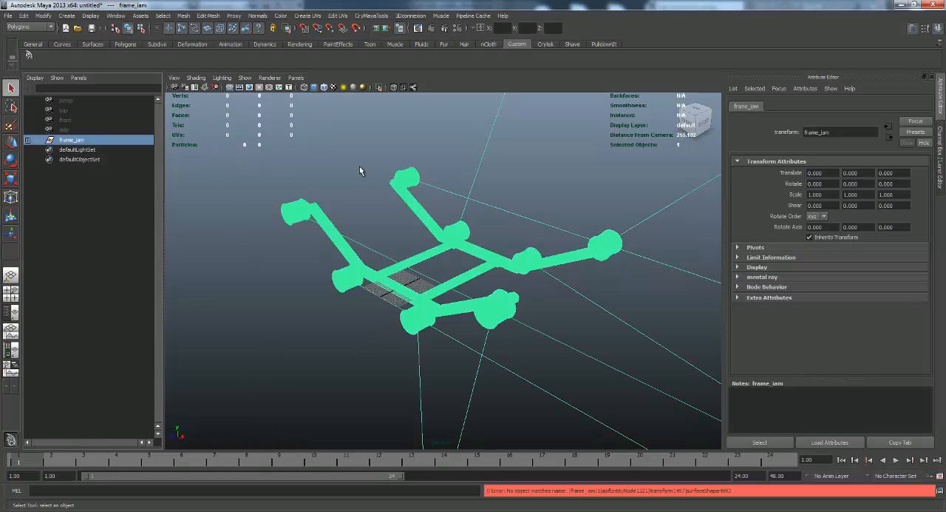
Clear the selection, create a Blinn shader, then reselect the frame_asm group.
{"action": "left_click", "coordinate": [404, 362]}
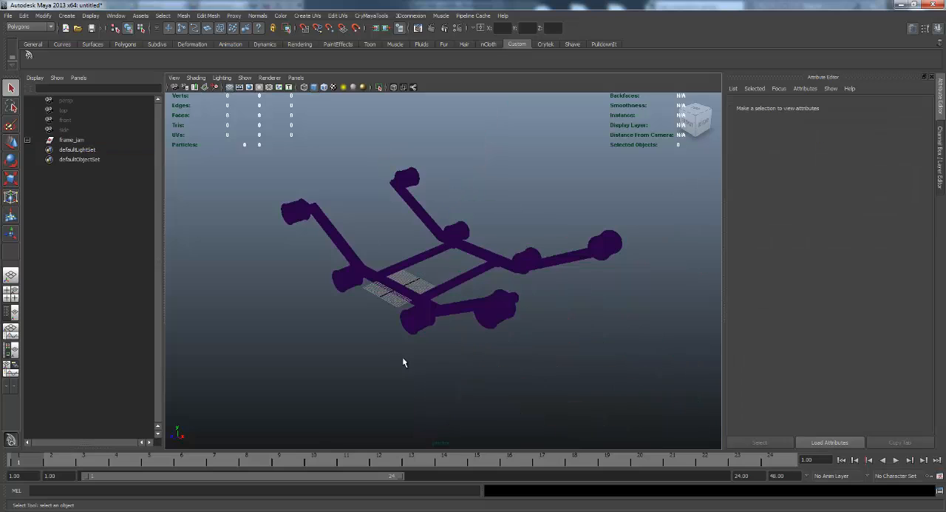
{"action": "mouse_move", "coordinate": [627, 236]}
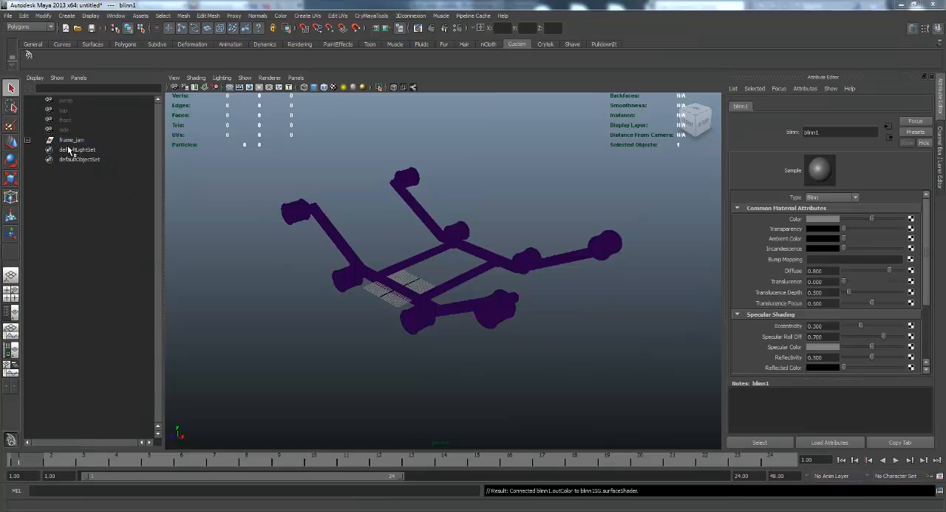
{"action": "left_click", "coordinate": [71, 138]}
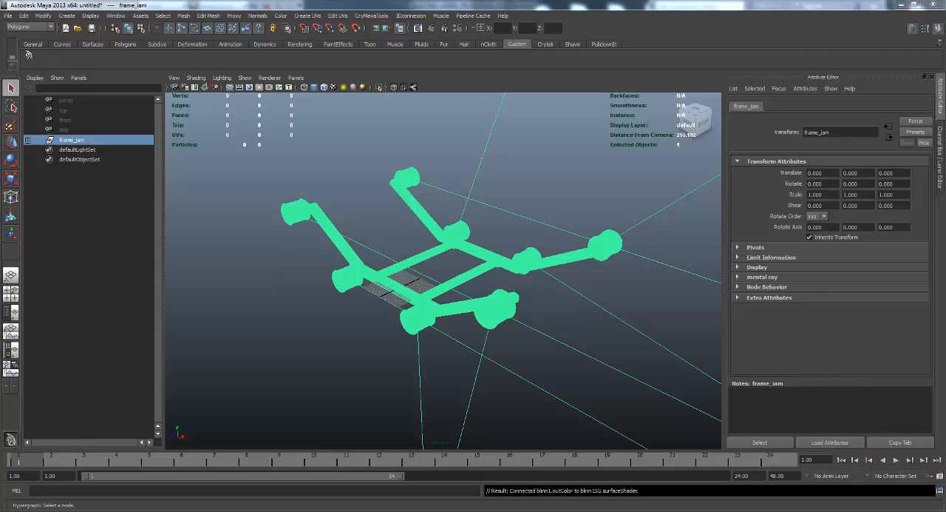
{"action": "mouse_move", "coordinate": [589, 172]}
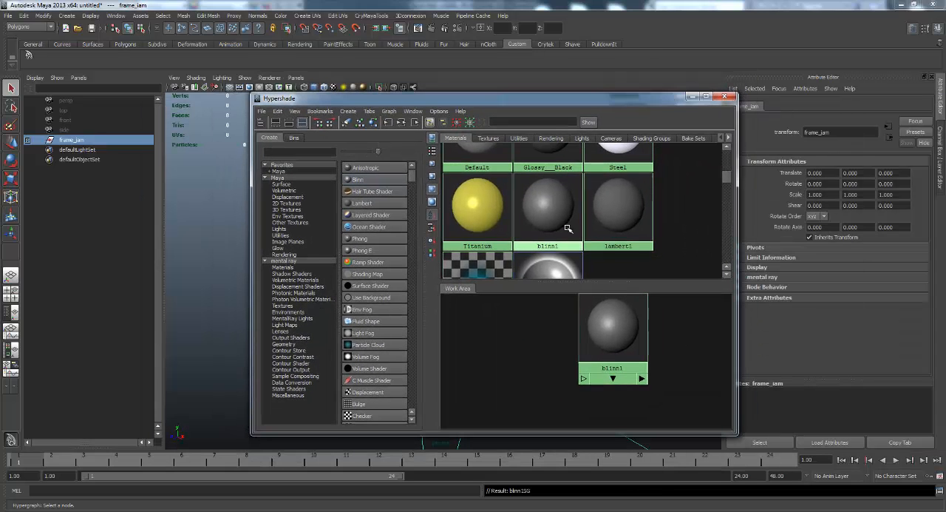
{"action": "mouse_move", "coordinate": [548, 204]}
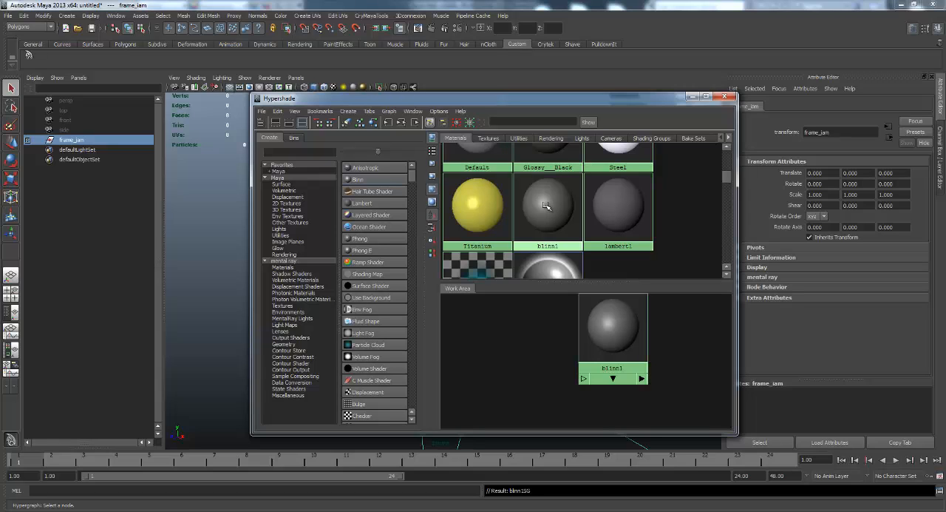
Assign blinn1 to the selected frame group from the Hypershade so it turns grey.
{"action": "right_click", "coordinate": [547, 207]}
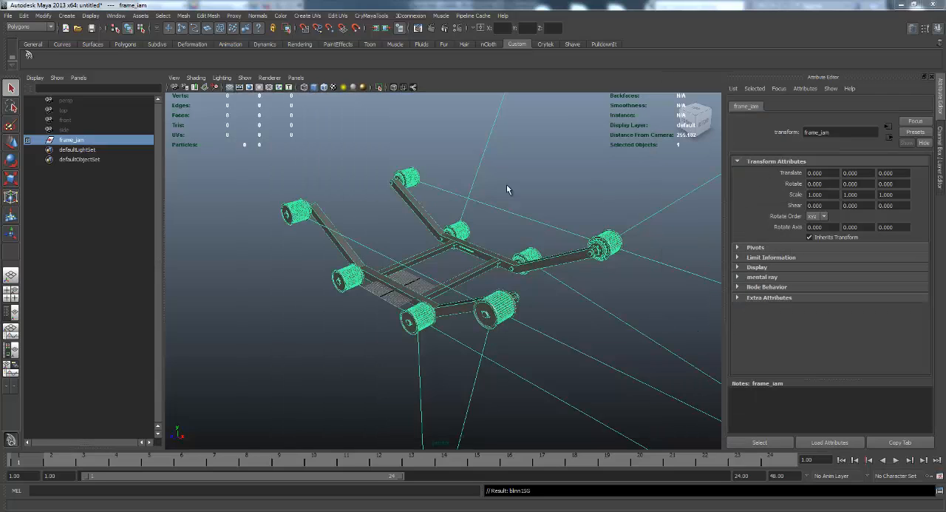
Expand frame_asm in the Outliner and select one wheel part to inspect its tessellation.
{"action": "left_click", "coordinate": [104, 250]}
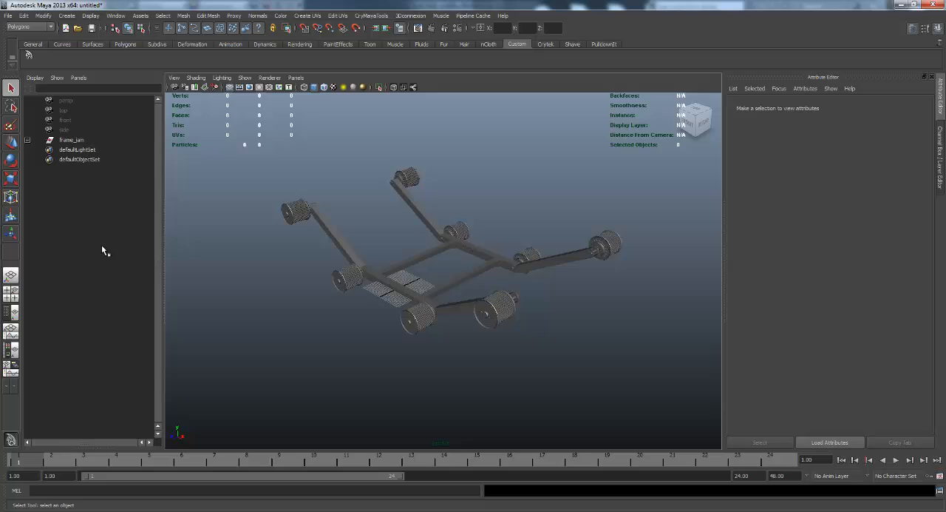
{"action": "left_click", "coordinate": [26, 139]}
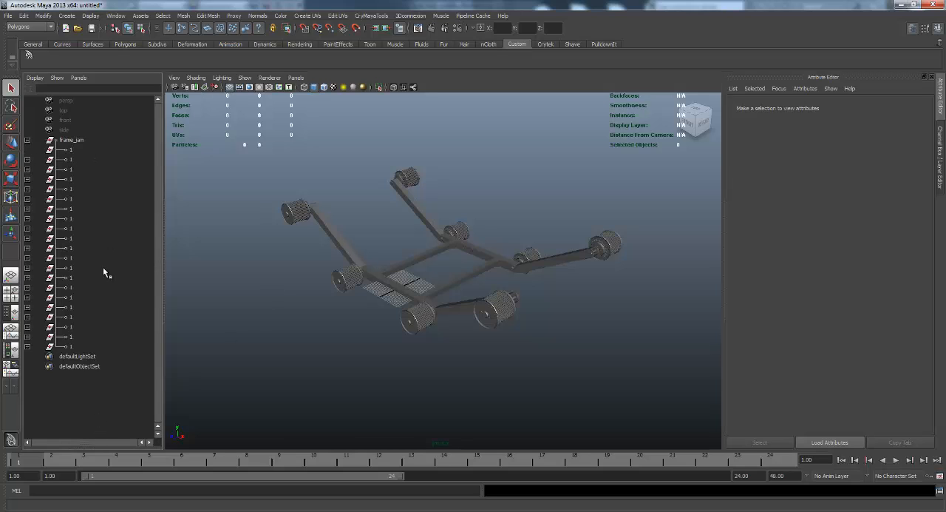
{"action": "mouse_move", "coordinate": [355, 284]}
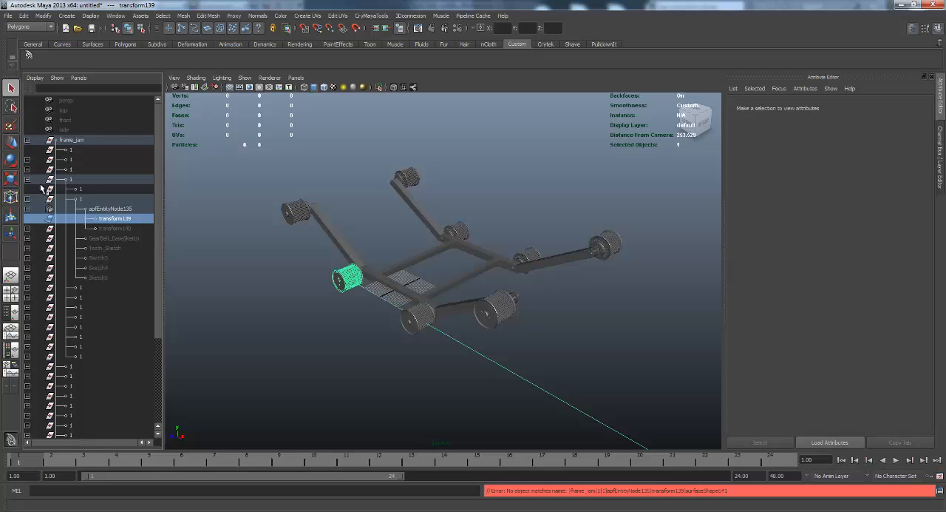
{"action": "mouse_move", "coordinate": [30, 183]}
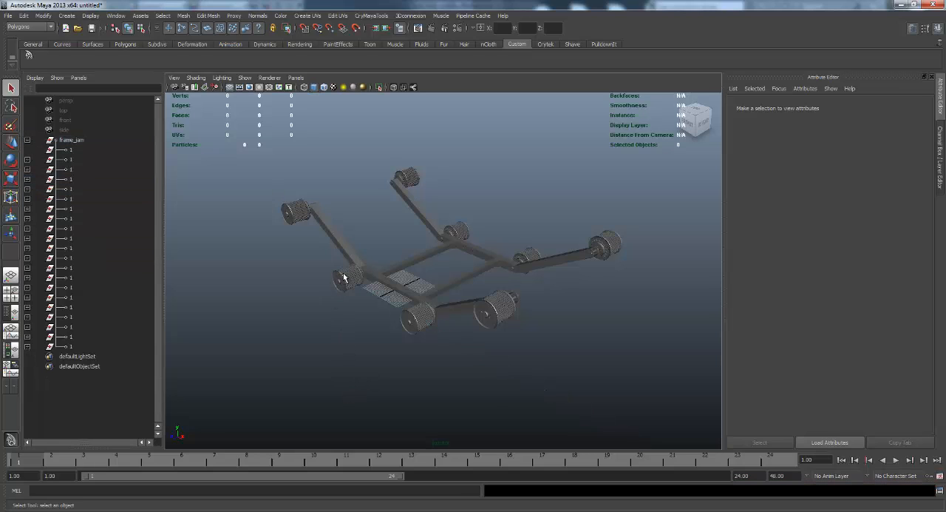
{"action": "left_click", "coordinate": [347, 278]}
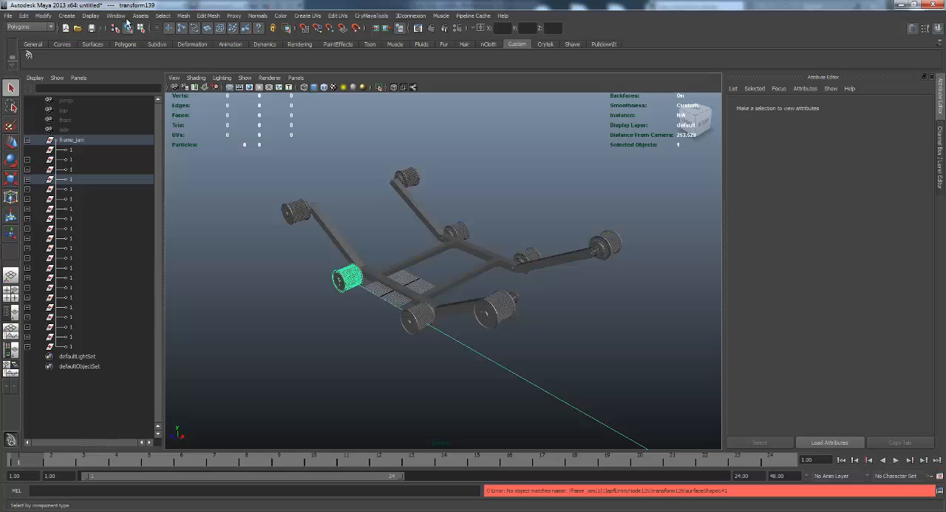
{"action": "left_click", "coordinate": [43, 14]}
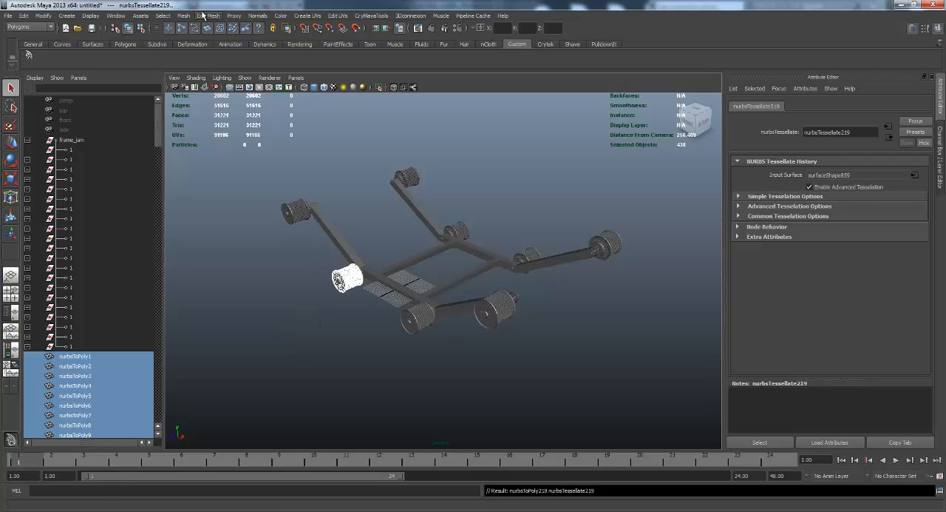
Combine the converted wheel polygons into polySurface1 and frame it in view.
{"action": "left_click", "coordinate": [189, 28]}
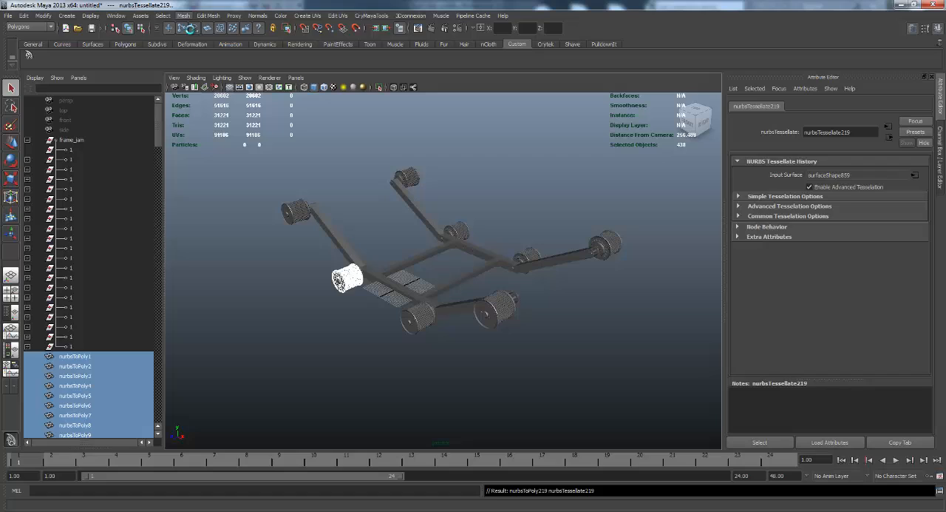
{"action": "mouse_move", "coordinate": [104, 350]}
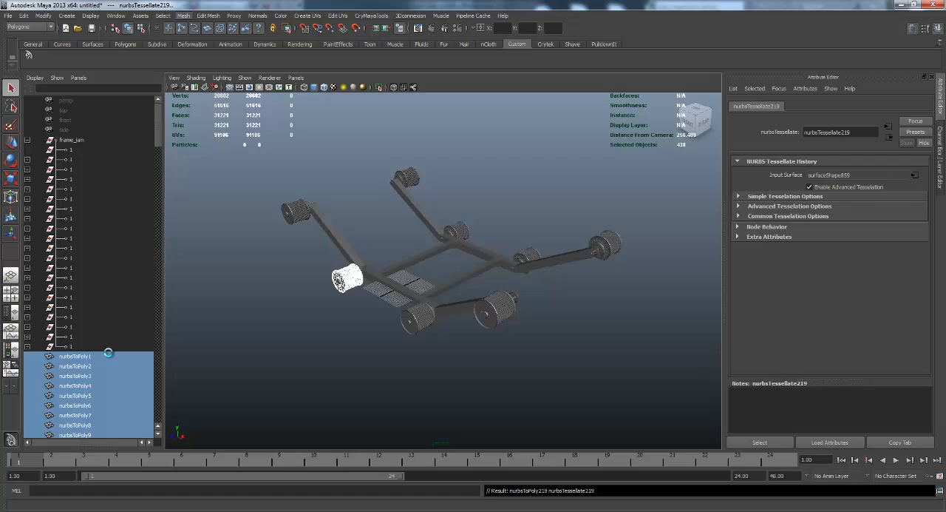
{"action": "mouse_move", "coordinate": [153, 216]}
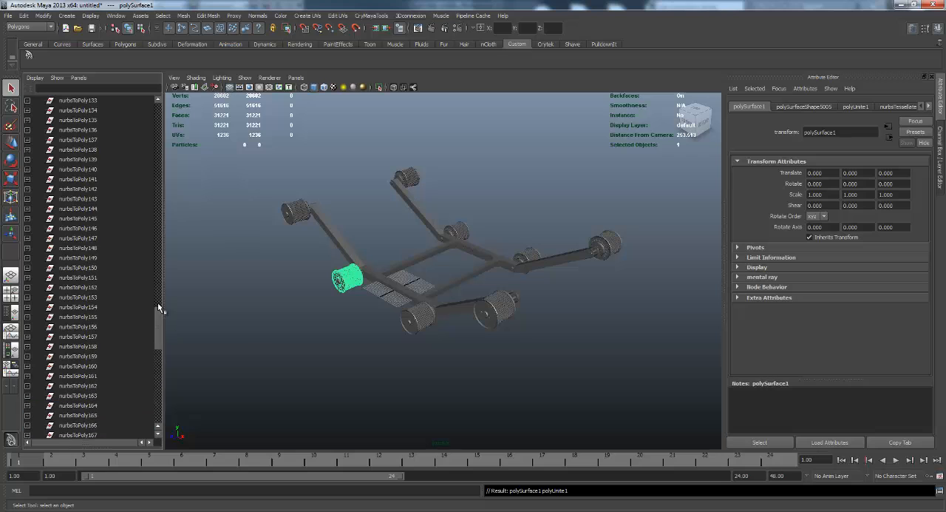
{"action": "scroll", "scroll_direction": "up", "scroll_amount": 3}
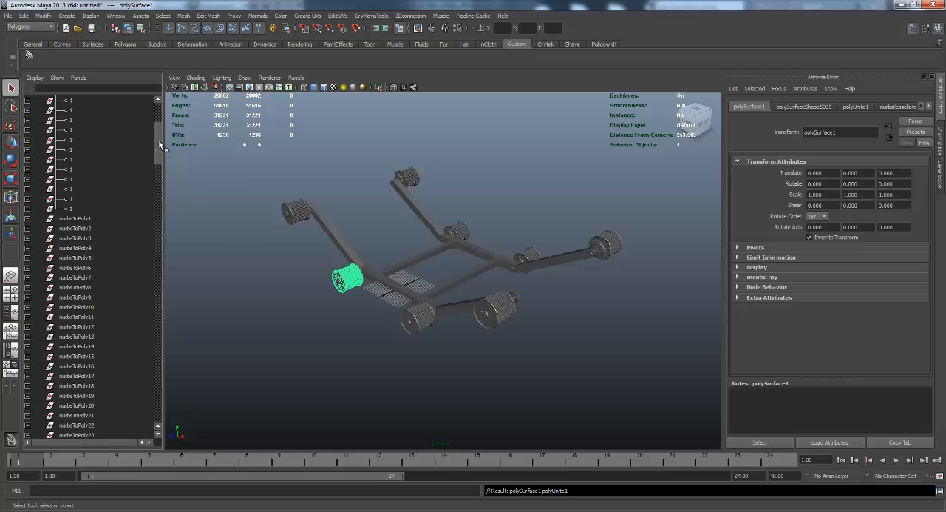
{"action": "scroll", "scroll_direction": "down", "scroll_amount": 3}
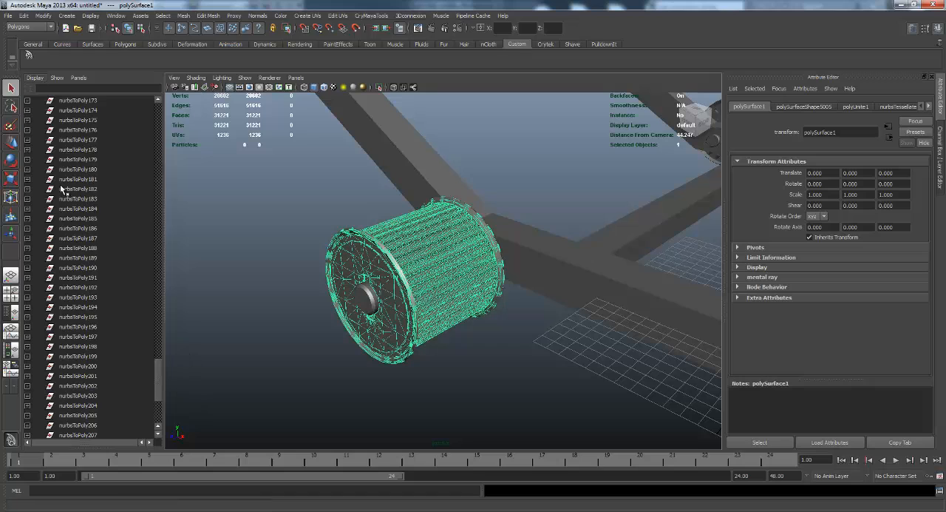
{"action": "left_click", "coordinate": [24, 15]}
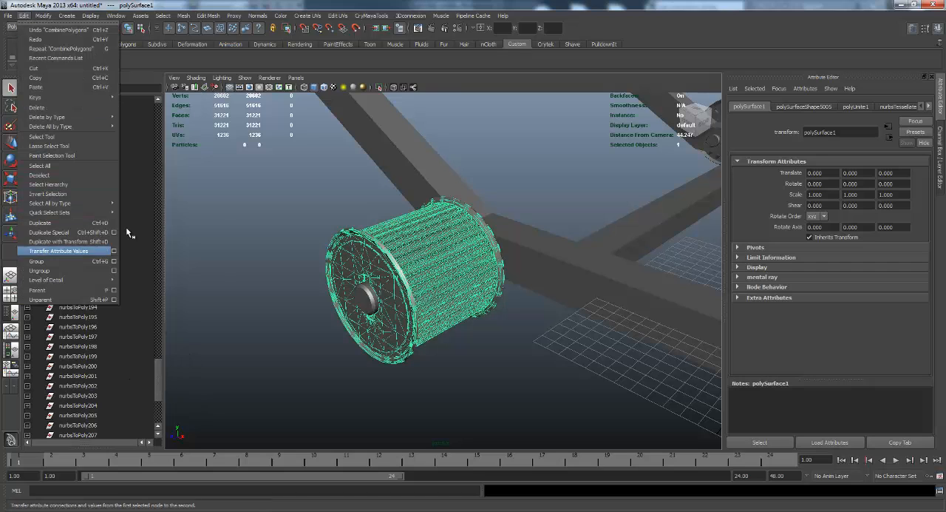
{"action": "left_click", "coordinate": [51, 128]}
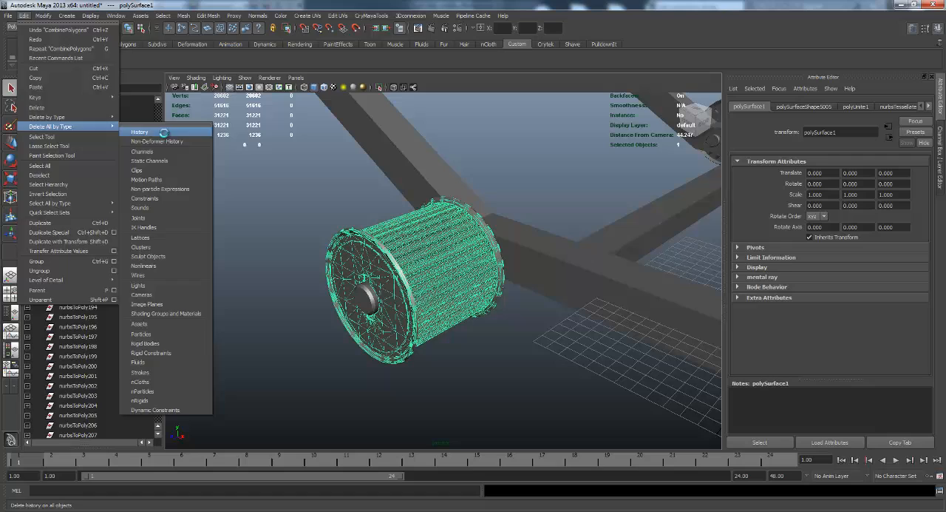
{"action": "left_click", "coordinate": [139, 132]}
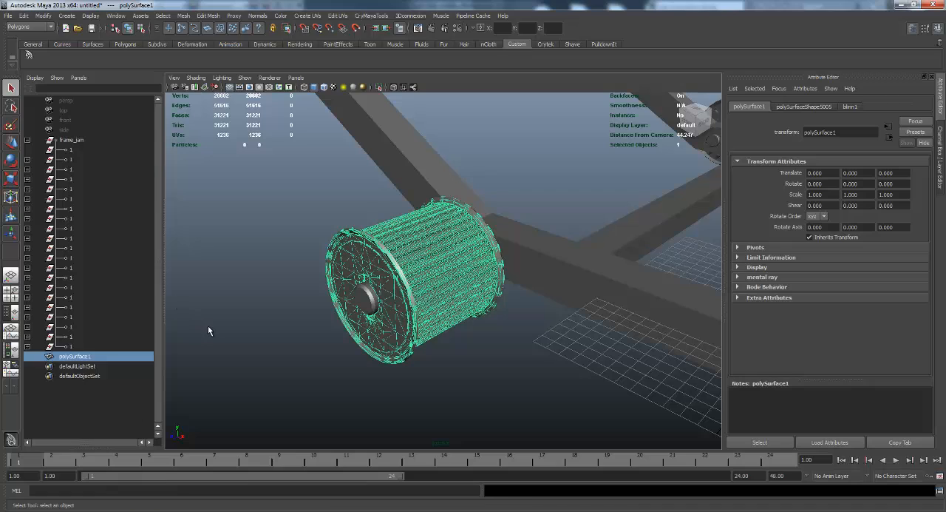
{"action": "mouse_move", "coordinate": [448, 387]}
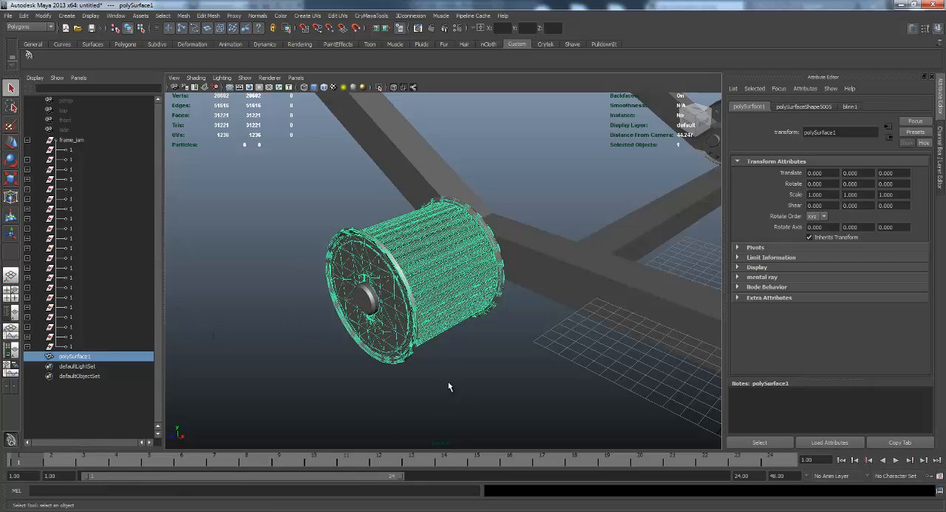
{"action": "mouse_move", "coordinate": [466, 284]}
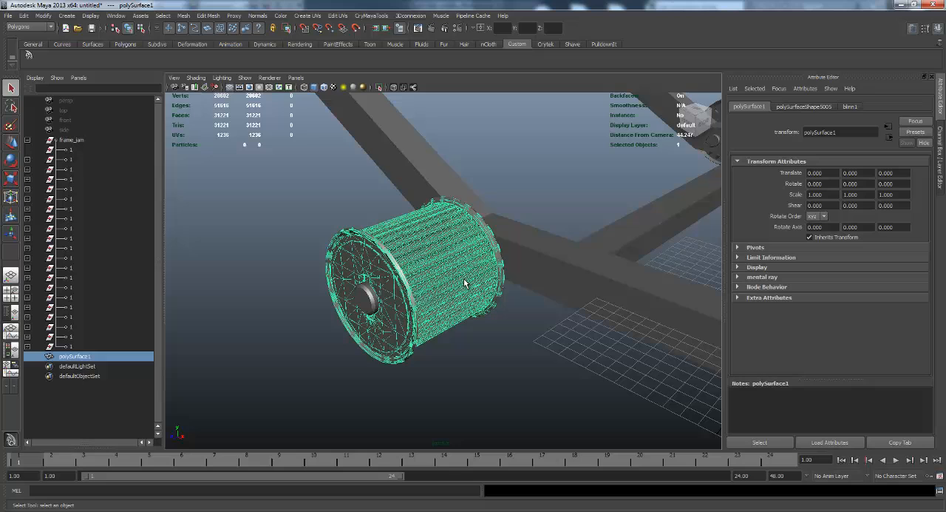
Orbit to the second wheel and select its NURBS surfaces.
{"action": "left_click_drag", "start_coordinate": [466, 281], "coordinate": [455, 328]}
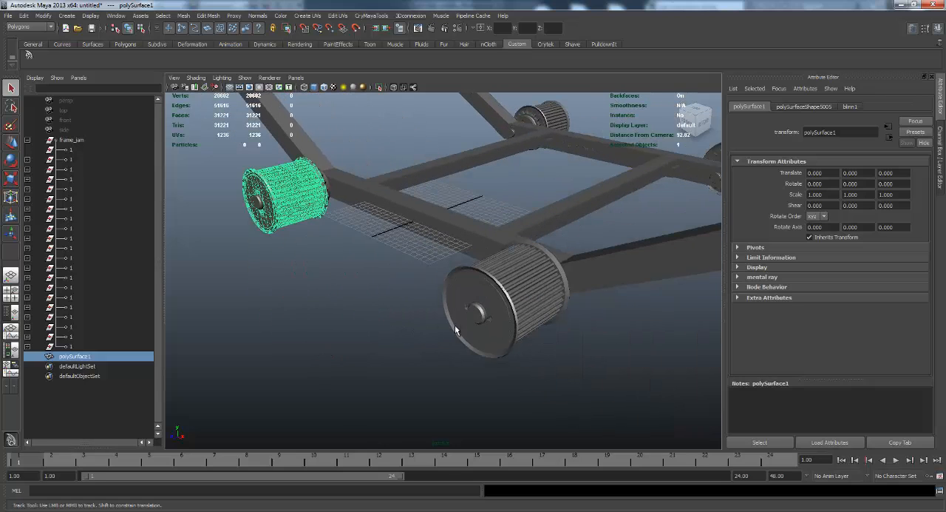
{"action": "left_click", "coordinate": [44, 15]}
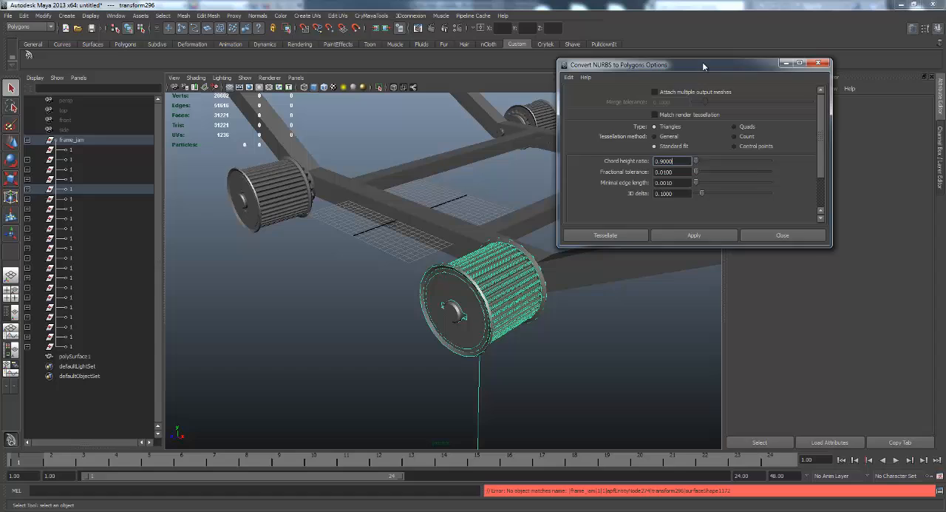
Reposition the NURBS to Polygons options window to review the triangle and standard fit settings.
{"action": "left_click_drag", "start_coordinate": [704, 67], "coordinate": [688, 68]}
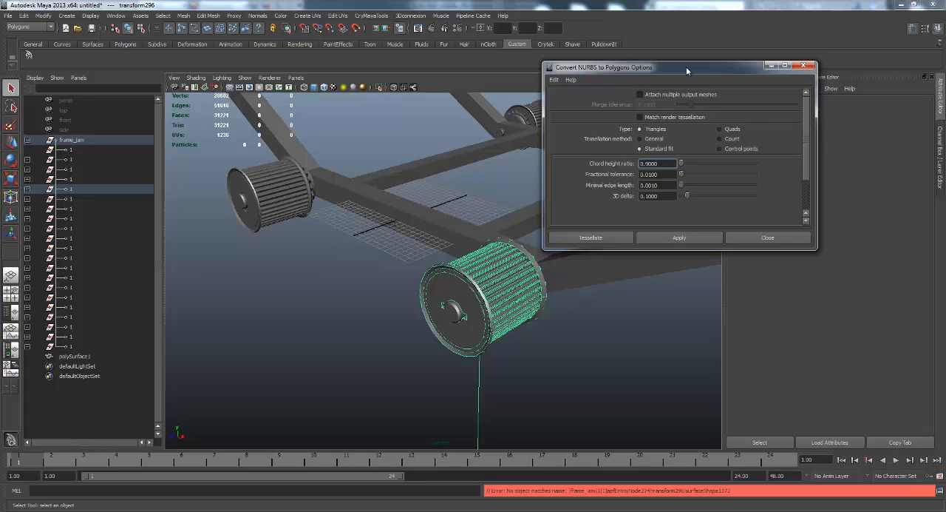
{"action": "mouse_move", "coordinate": [701, 229]}
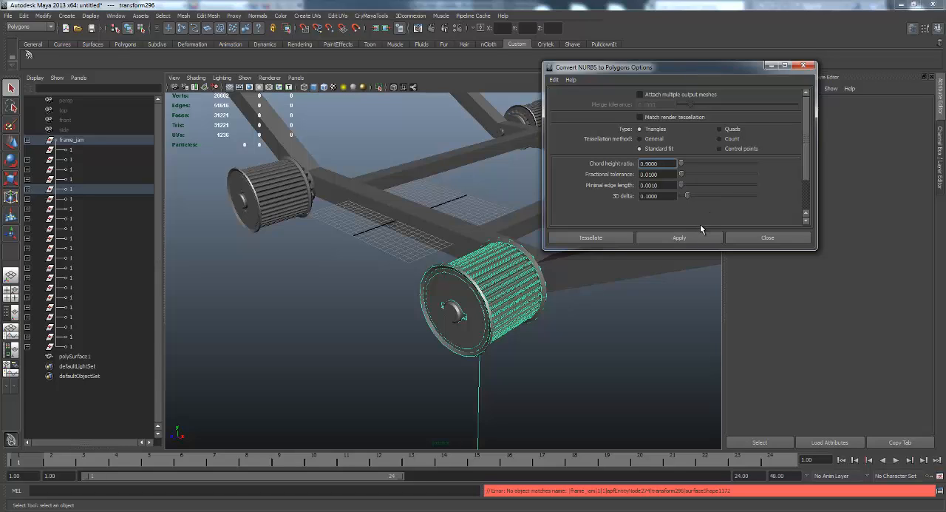
{"action": "mouse_move", "coordinate": [658, 289]}
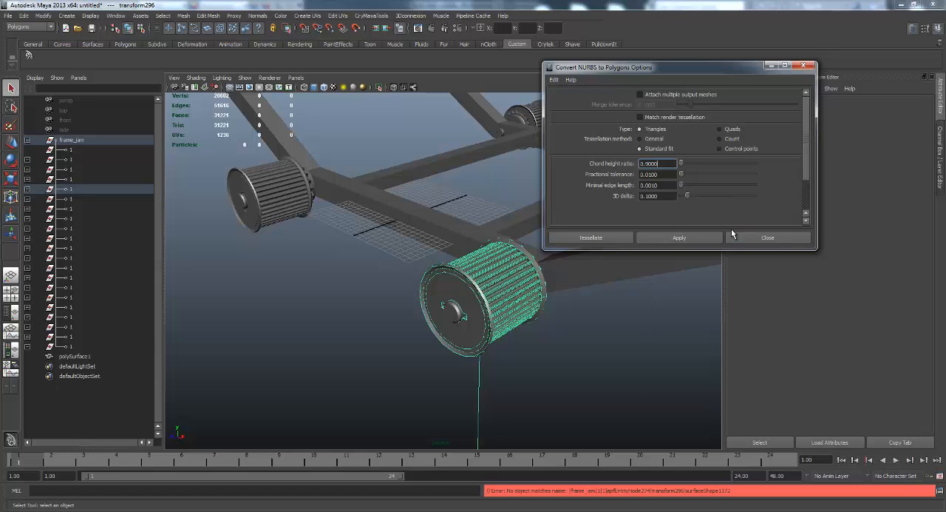
{"action": "mouse_move", "coordinate": [564, 214]}
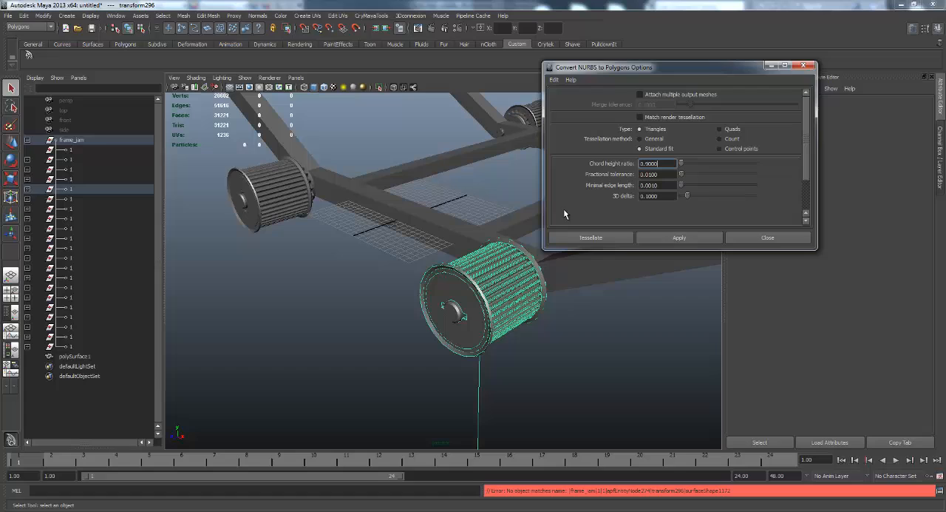
{"action": "mouse_move", "coordinate": [701, 173]}
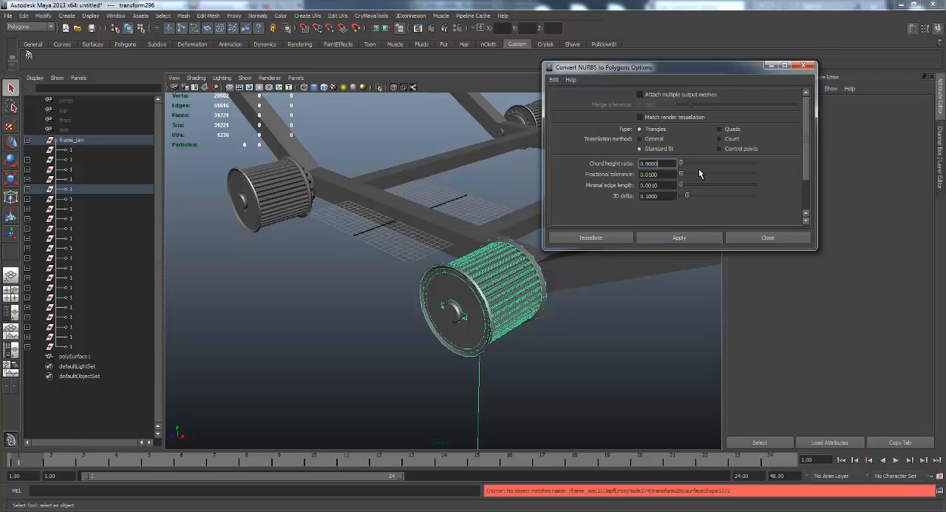
{"action": "mouse_move", "coordinate": [633, 151]}
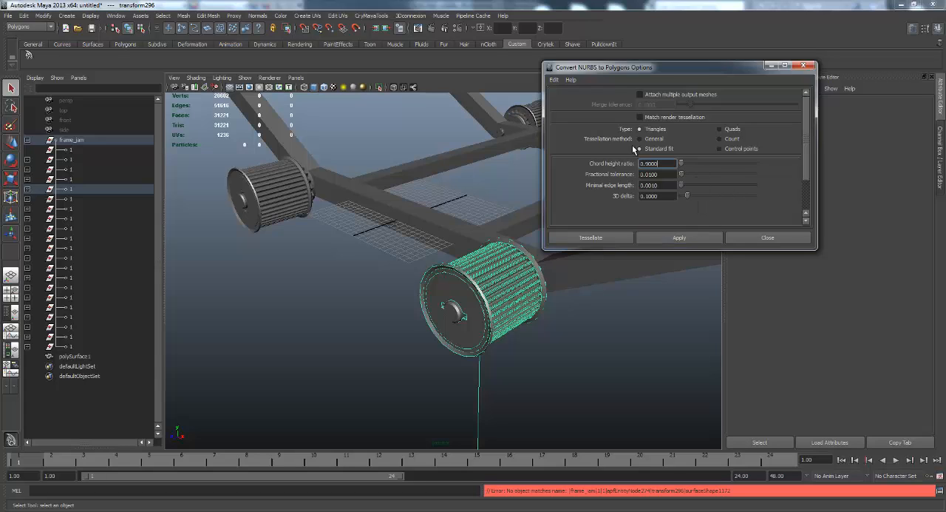
{"action": "mouse_move", "coordinate": [624, 136]}
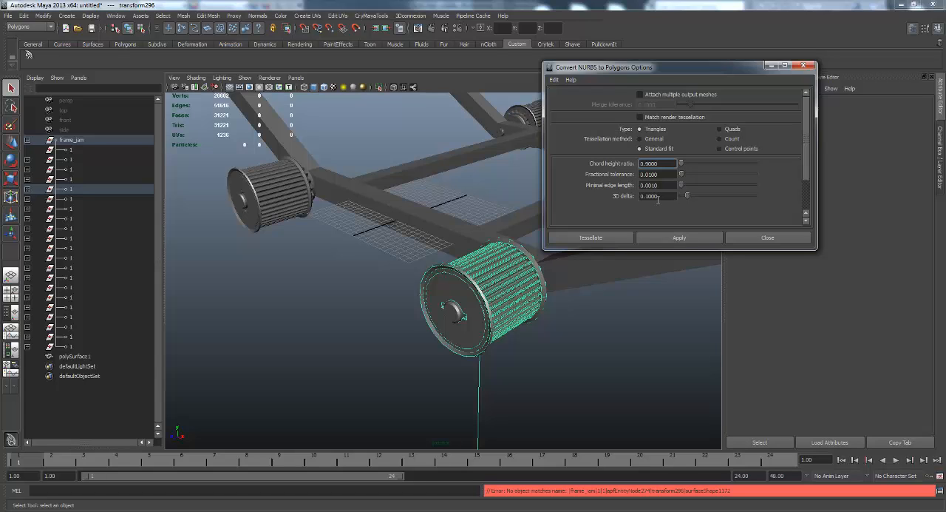
{"action": "mouse_move", "coordinate": [665, 216]}
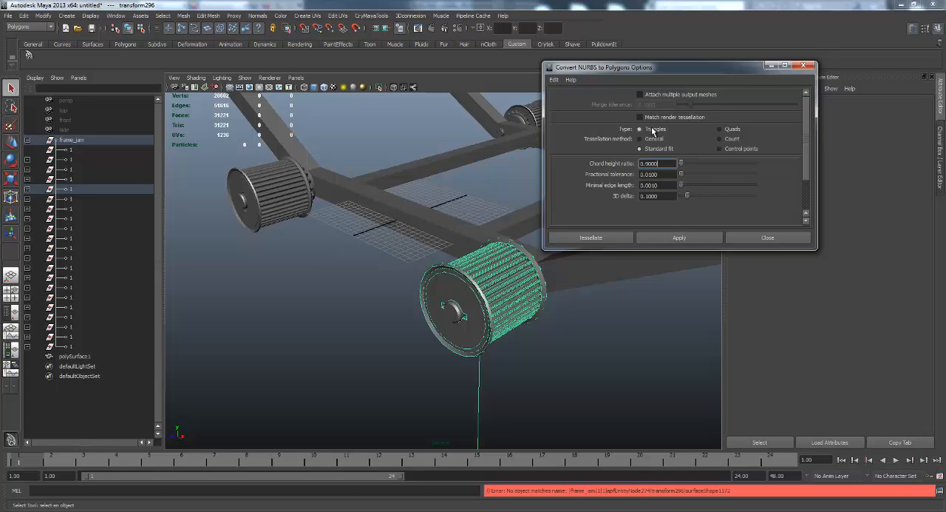
{"action": "mouse_move", "coordinate": [736, 139]}
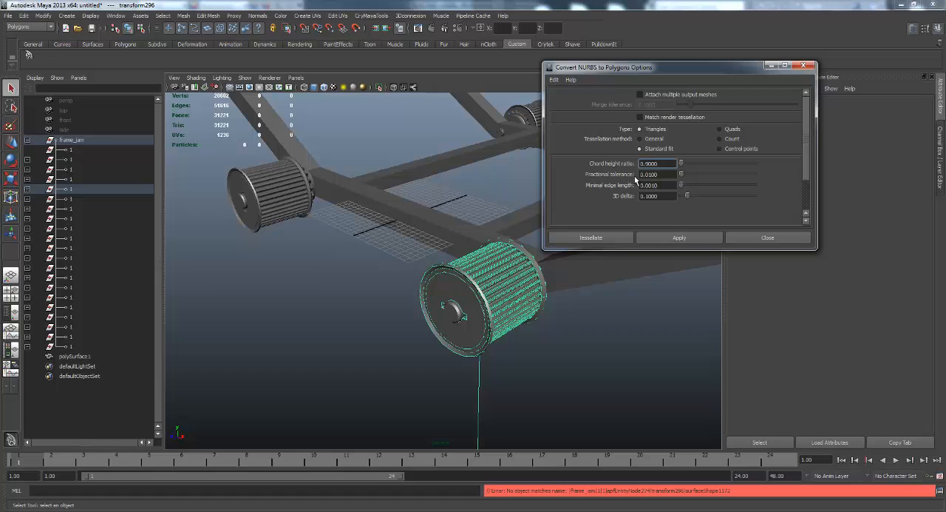
{"action": "mouse_move", "coordinate": [649, 227]}
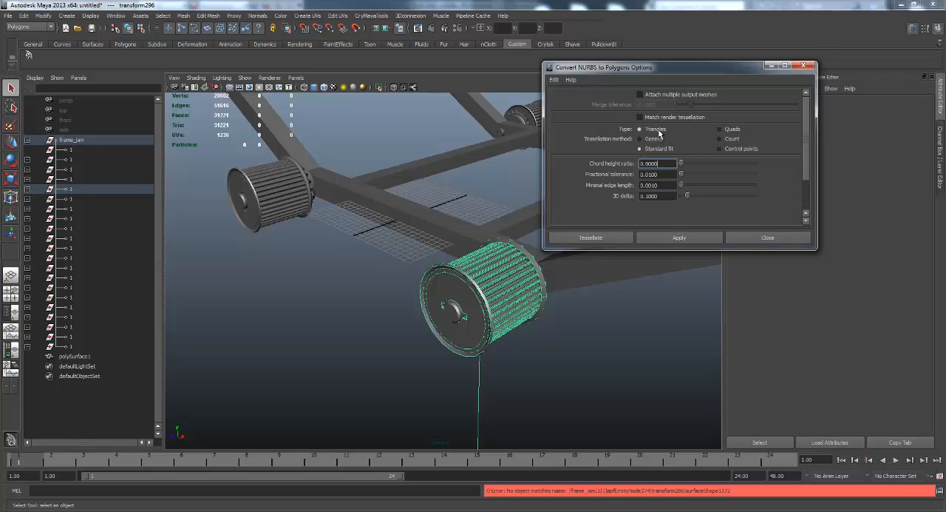
{"action": "mouse_move", "coordinate": [621, 139]}
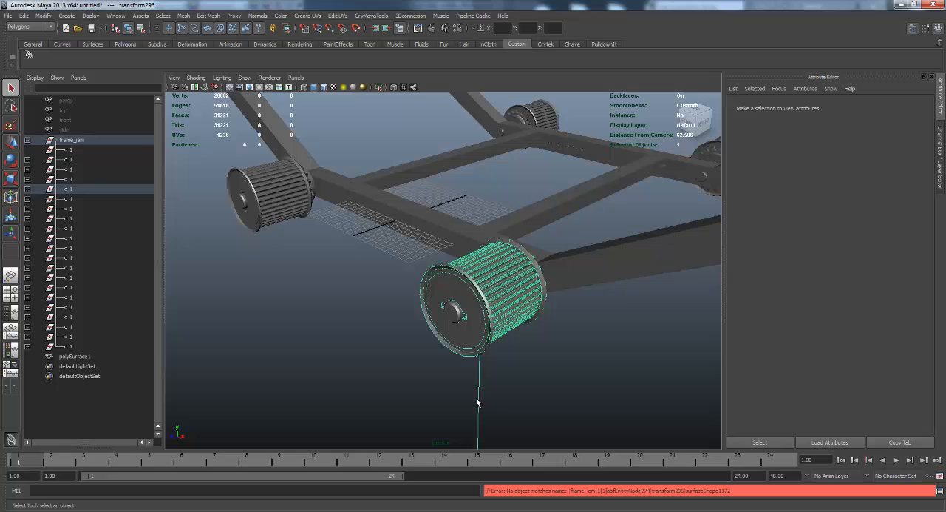
{"action": "mouse_move", "coordinate": [477, 443]}
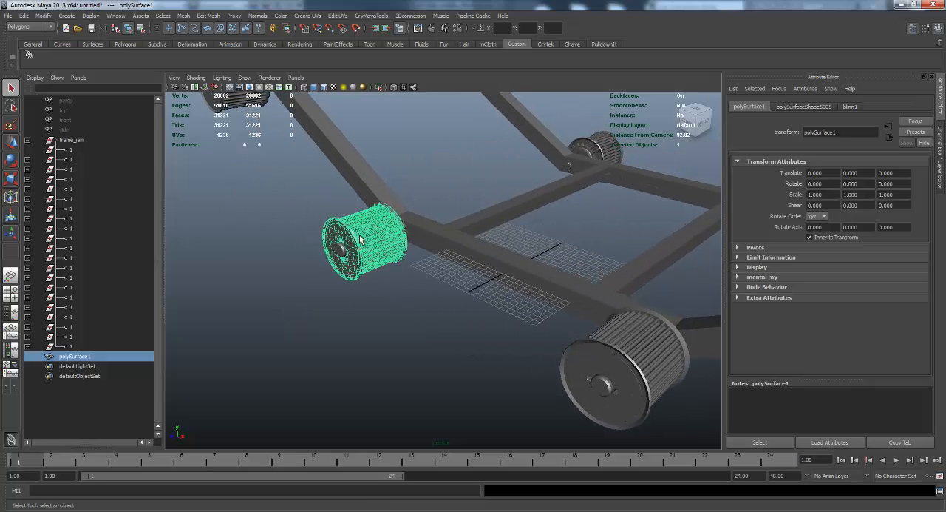
{"action": "mouse_move", "coordinate": [252, 205]}
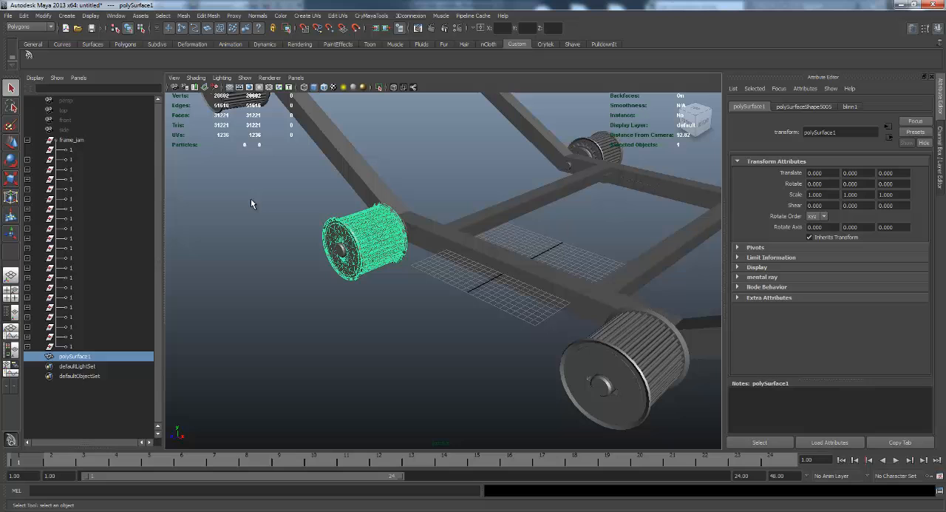
{"action": "mouse_move", "coordinate": [313, 231]}
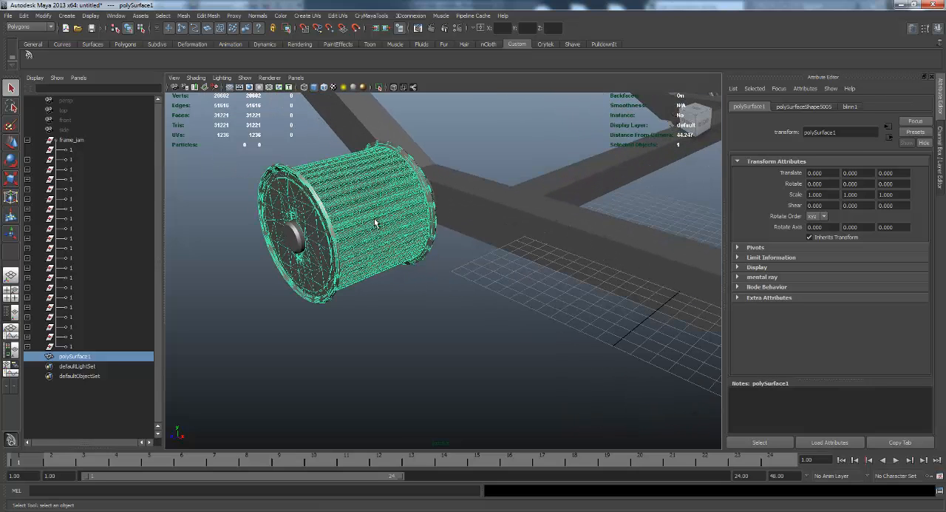
Orbit closer around the combined wheel mesh polySurface1 before running the edge-cleanup script.
{"action": "left_click_drag", "start_coordinate": [377, 222], "coordinate": [377, 257]}
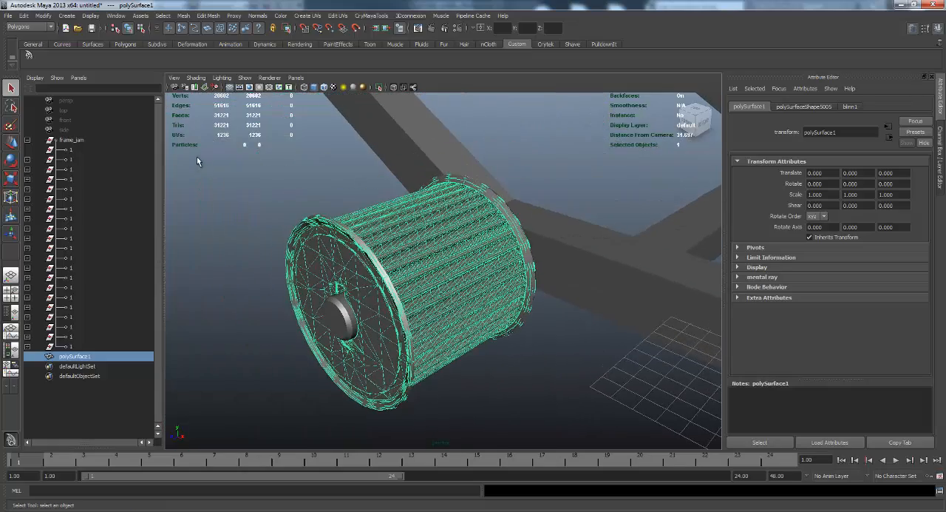
{"action": "mouse_move", "coordinate": [263, 223]}
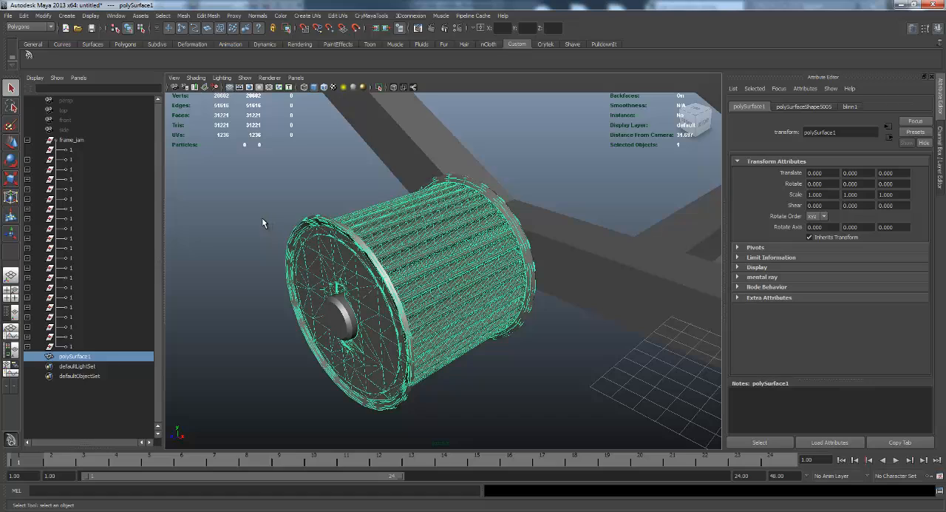
{"action": "mouse_move", "coordinate": [242, 177]}
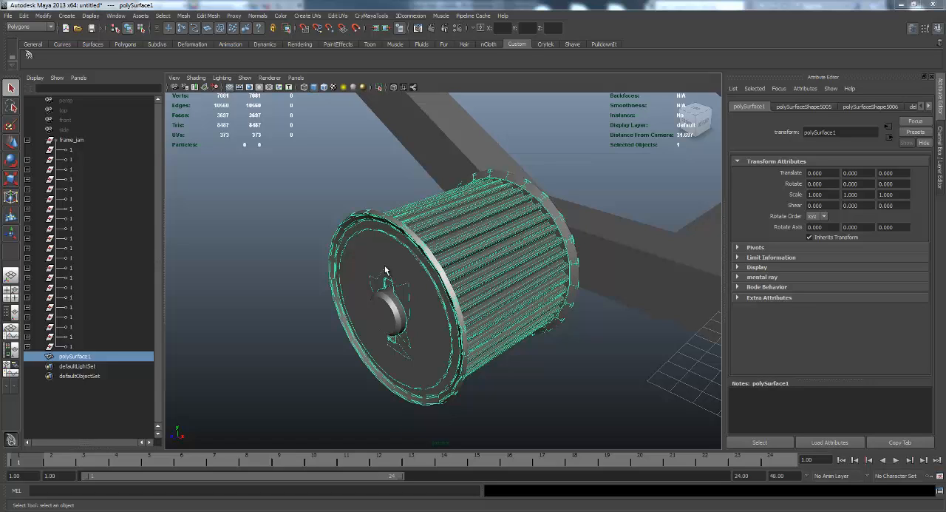
{"action": "mouse_move", "coordinate": [124, 402]}
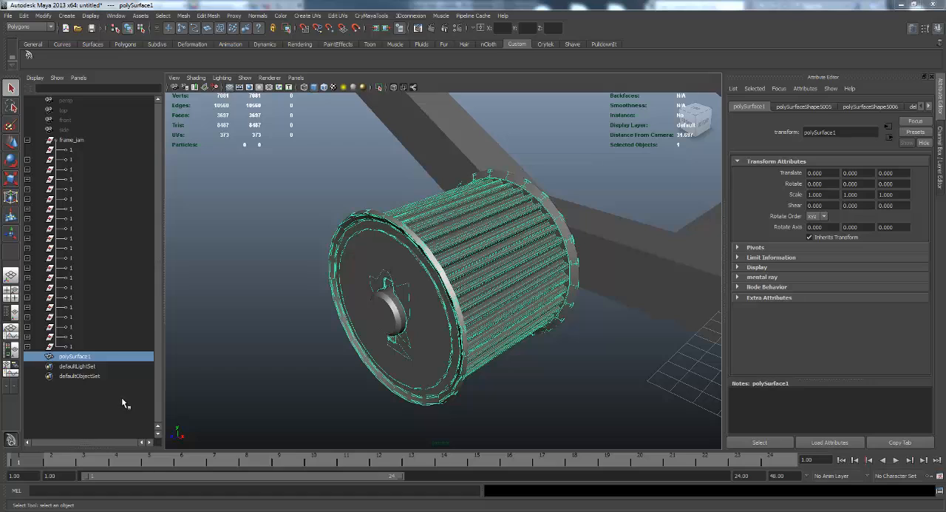
{"action": "mouse_move", "coordinate": [266, 361]}
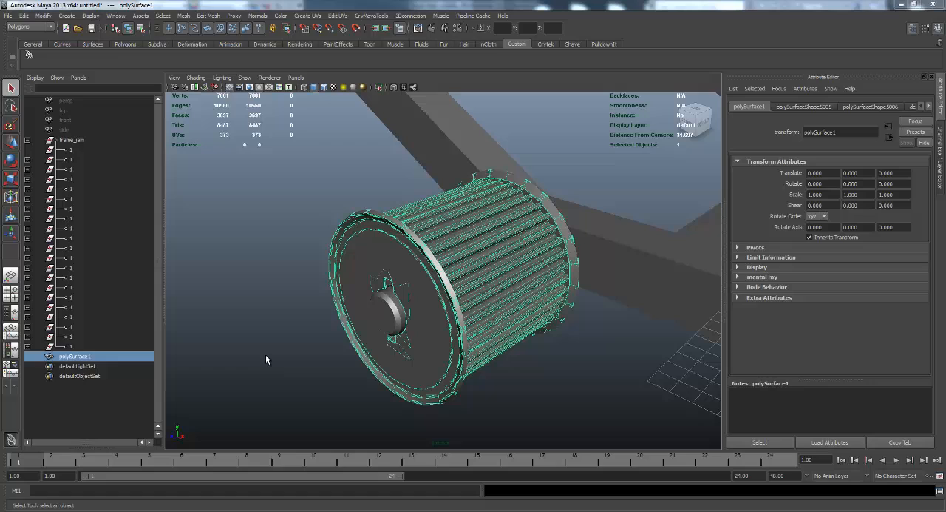
{"action": "mouse_move", "coordinate": [296, 334]}
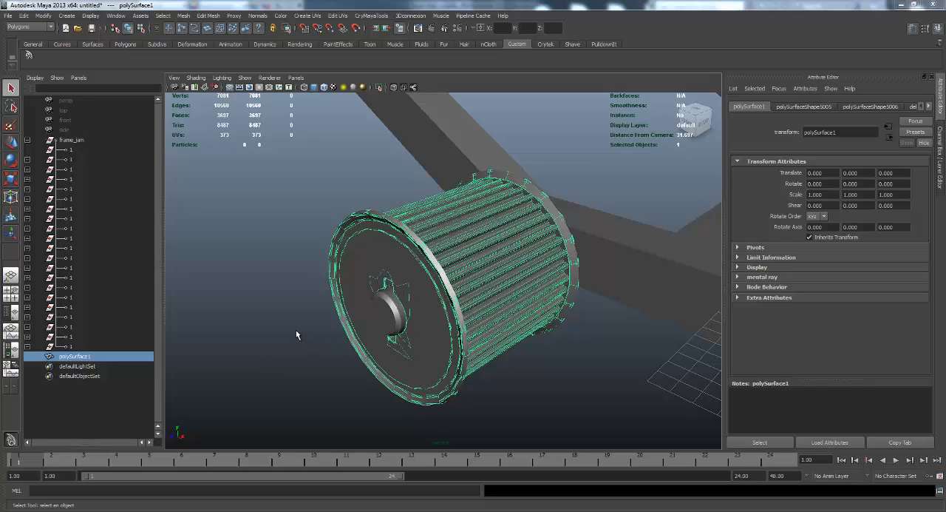
{"action": "mouse_move", "coordinate": [287, 337]}
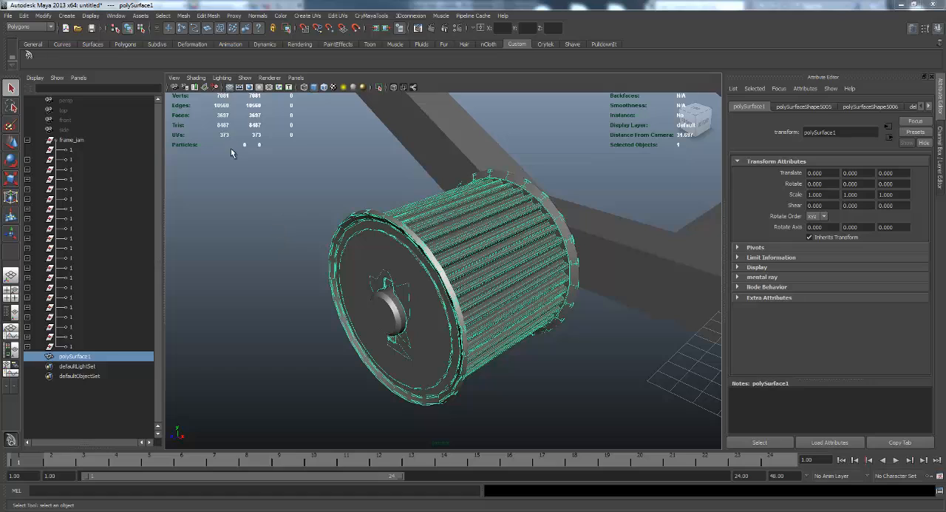
{"action": "mouse_move", "coordinate": [225, 106]}
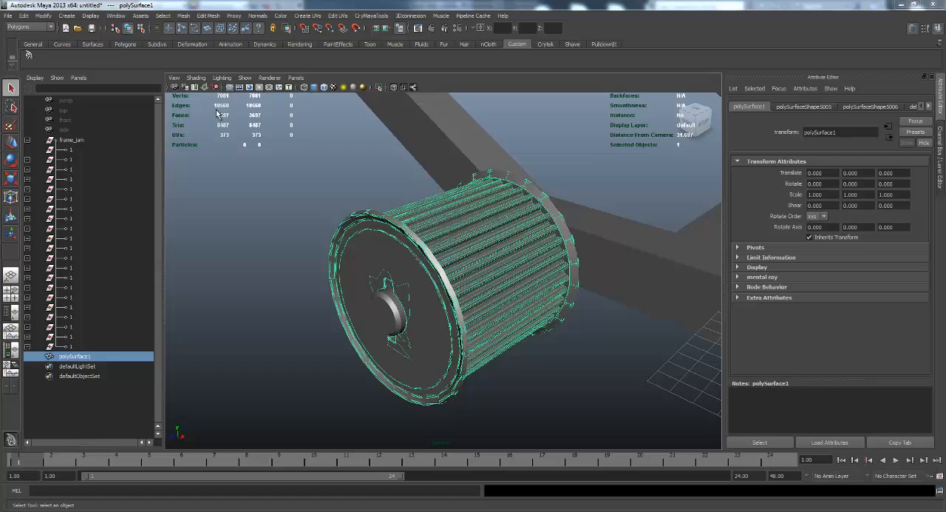
{"action": "mouse_move", "coordinate": [266, 219]}
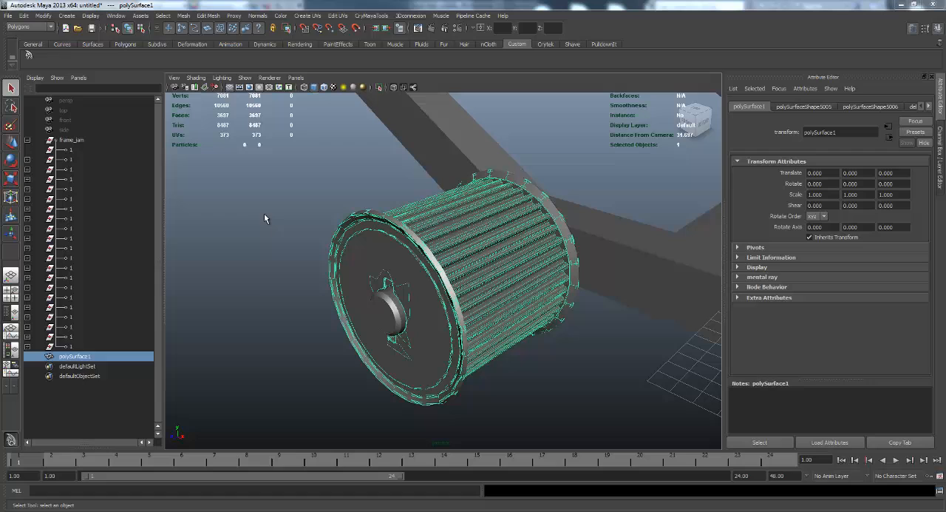
{"action": "mouse_move", "coordinate": [257, 275]}
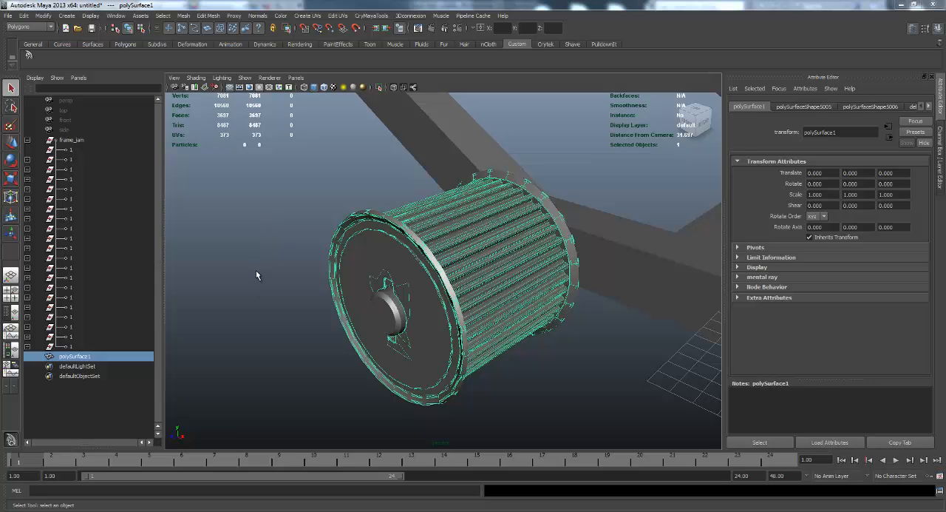
{"action": "mouse_move", "coordinate": [224, 259]}
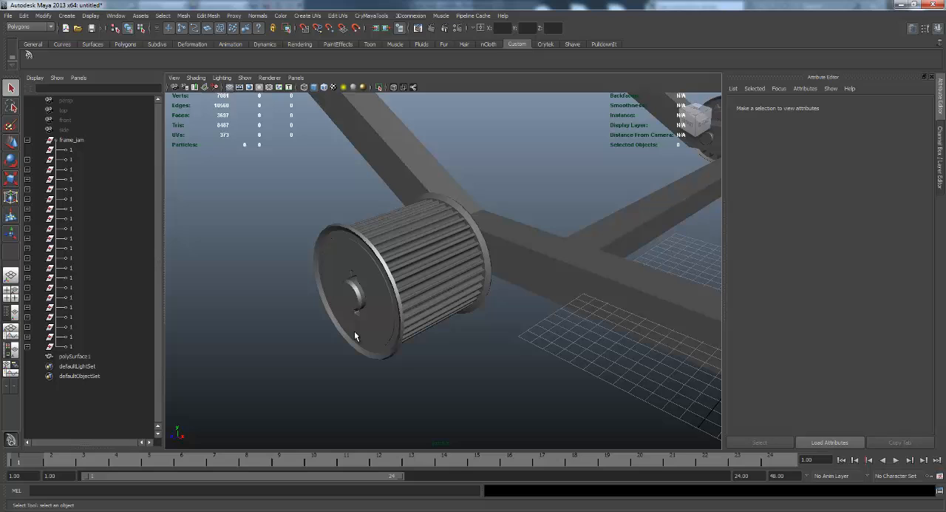
{"action": "mouse_move", "coordinate": [312, 279]}
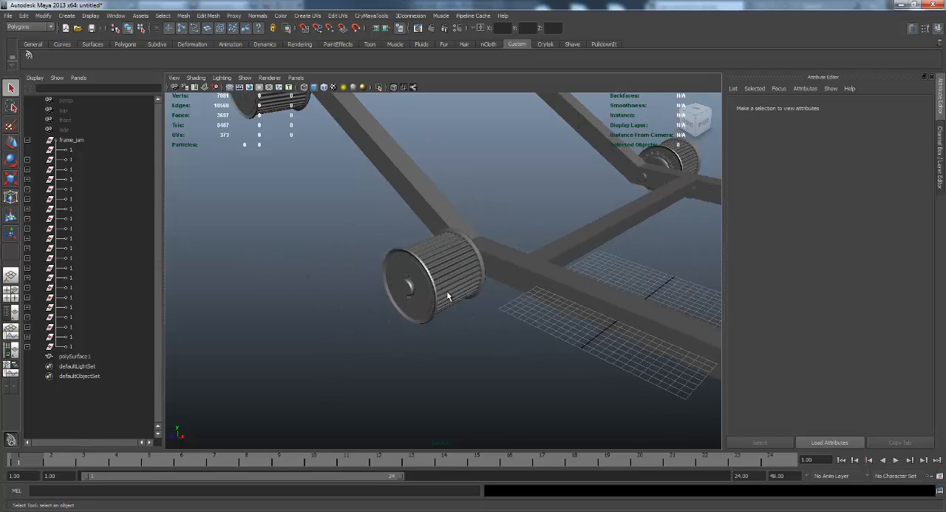
{"action": "mouse_move", "coordinate": [461, 266]}
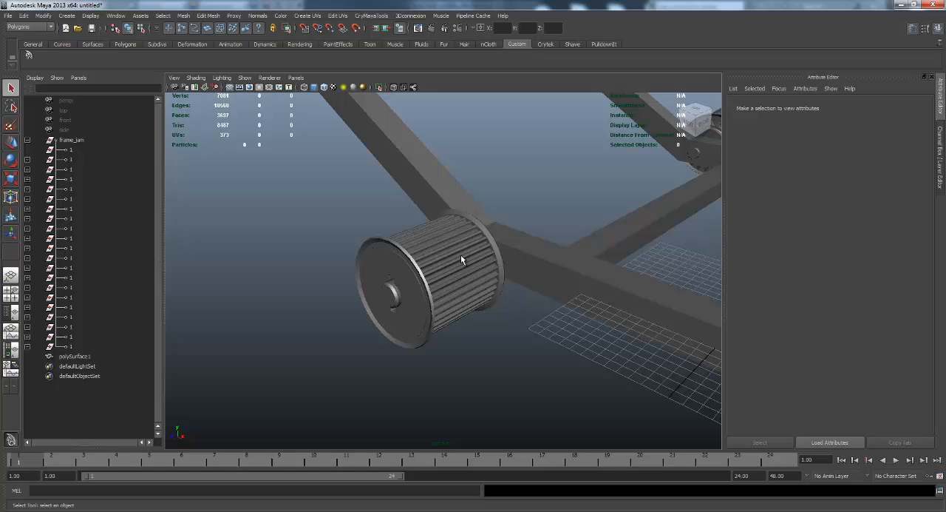
{"action": "mouse_move", "coordinate": [469, 219]}
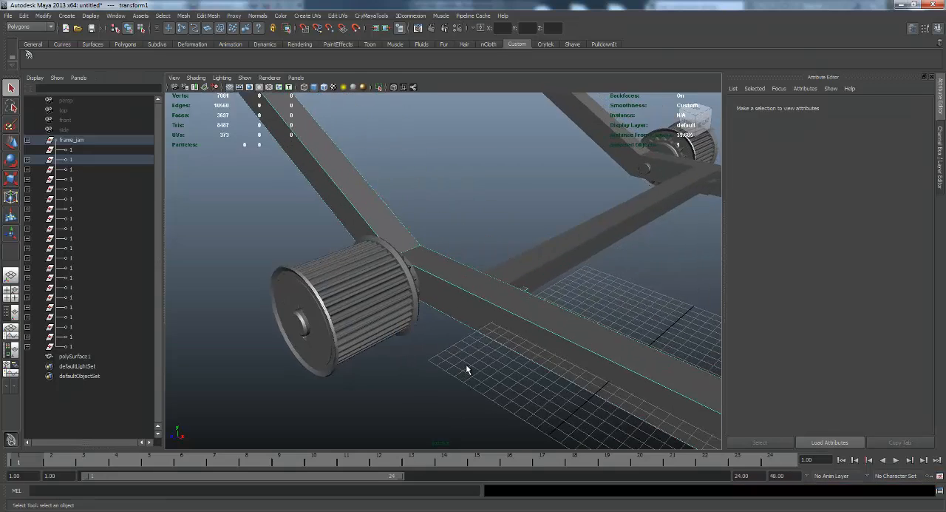
Dolly out and tumble the view until the whole frame assembly with its pulleys is visible.
{"action": "left_click_drag", "start_coordinate": [465, 370], "coordinate": [430, 290]}
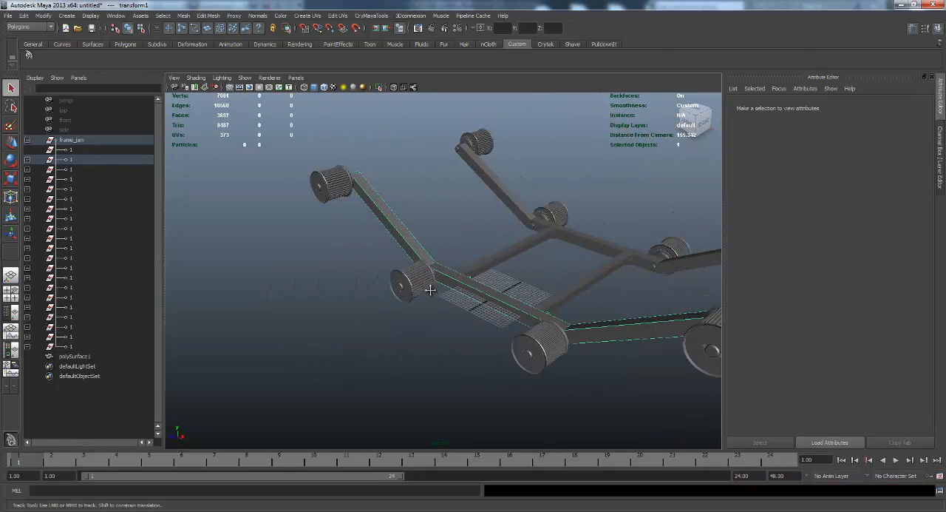
{"action": "left_click_drag", "start_coordinate": [430, 290], "coordinate": [403, 300]}
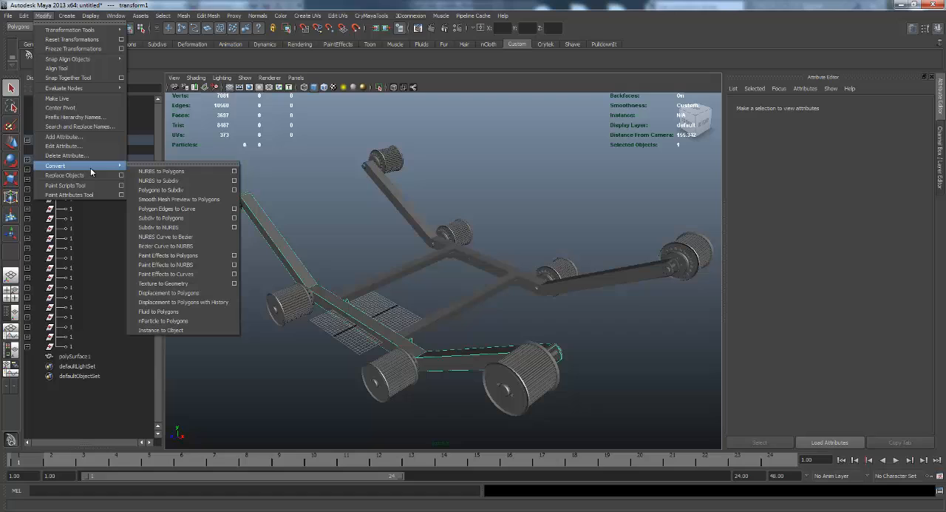
{"action": "mouse_move", "coordinate": [160, 171]}
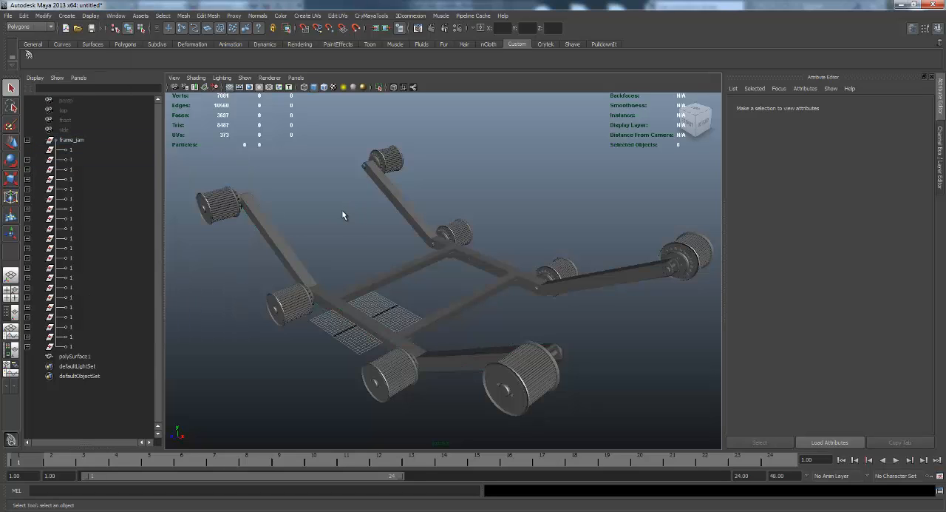
{"action": "mouse_move", "coordinate": [337, 340]}
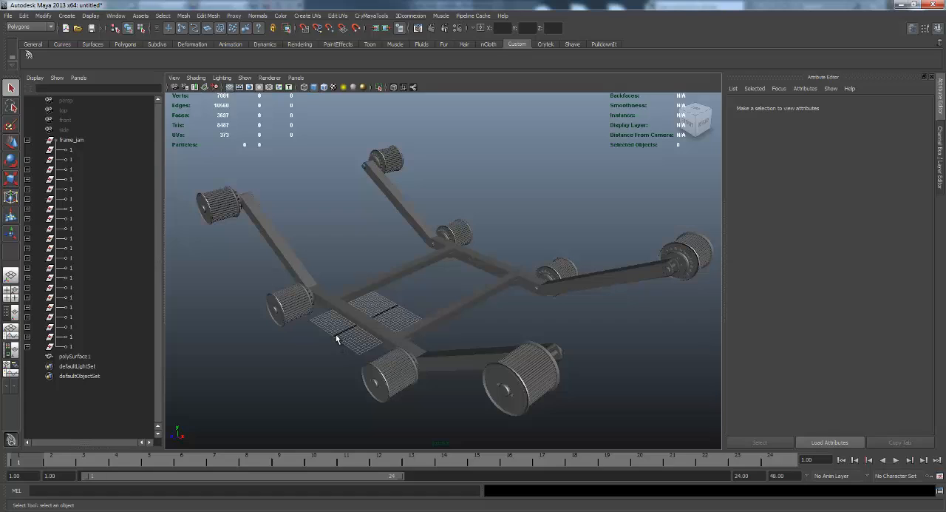
{"action": "mouse_move", "coordinate": [307, 335]}
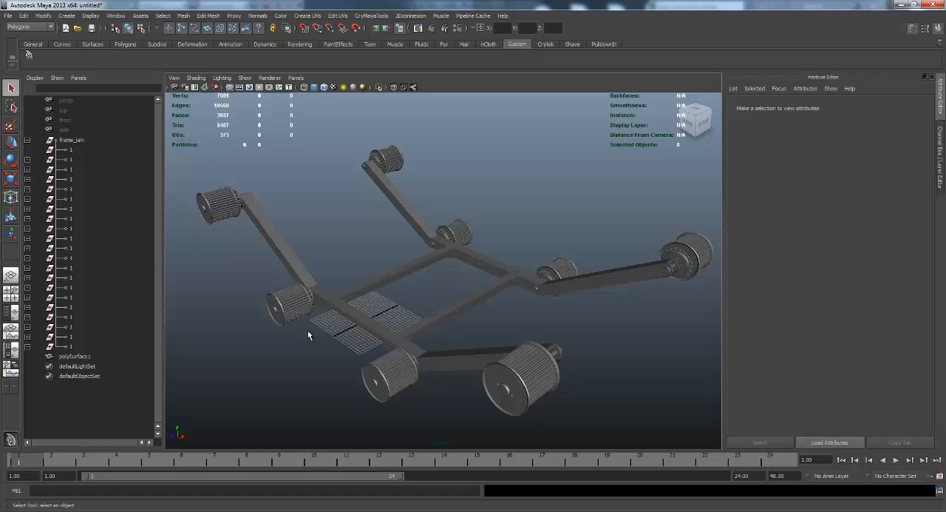
{"action": "mouse_move", "coordinate": [198, 165]}
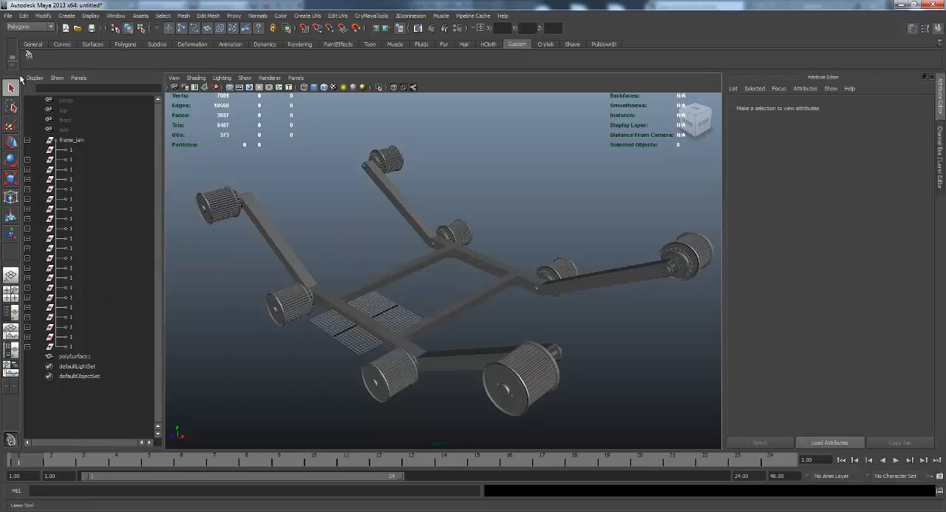
Browse the Modify and Edit menus without choosing, then select polySurface1 in the Outliner.
{"action": "left_click", "coordinate": [43, 15]}
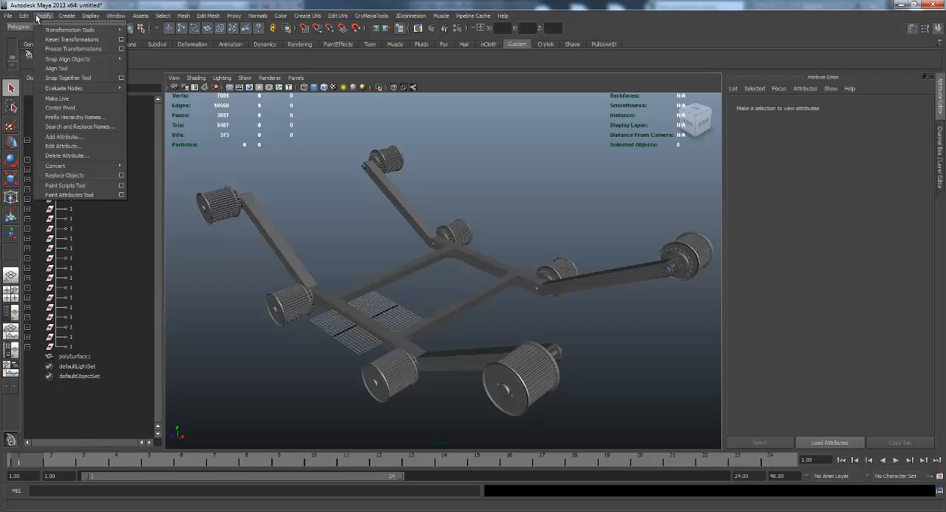
{"action": "left_click", "coordinate": [24, 14]}
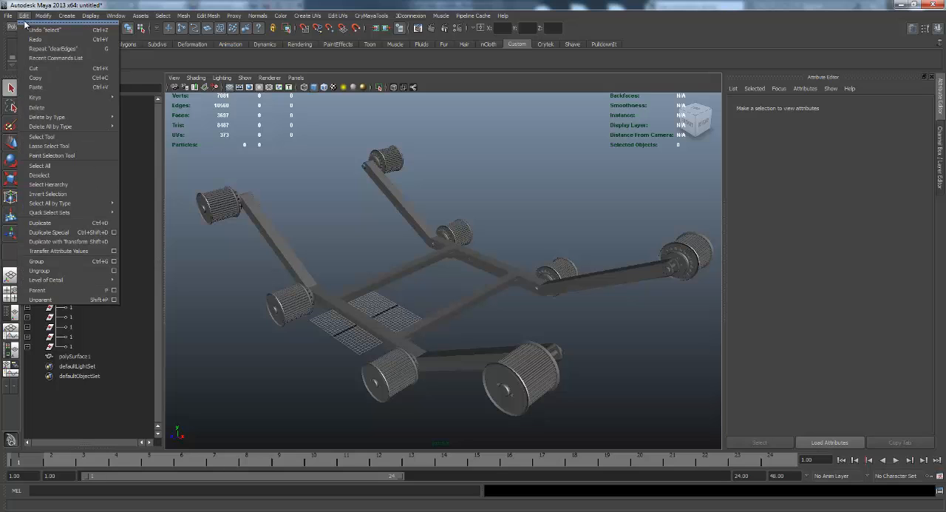
{"action": "left_click", "coordinate": [44, 15]}
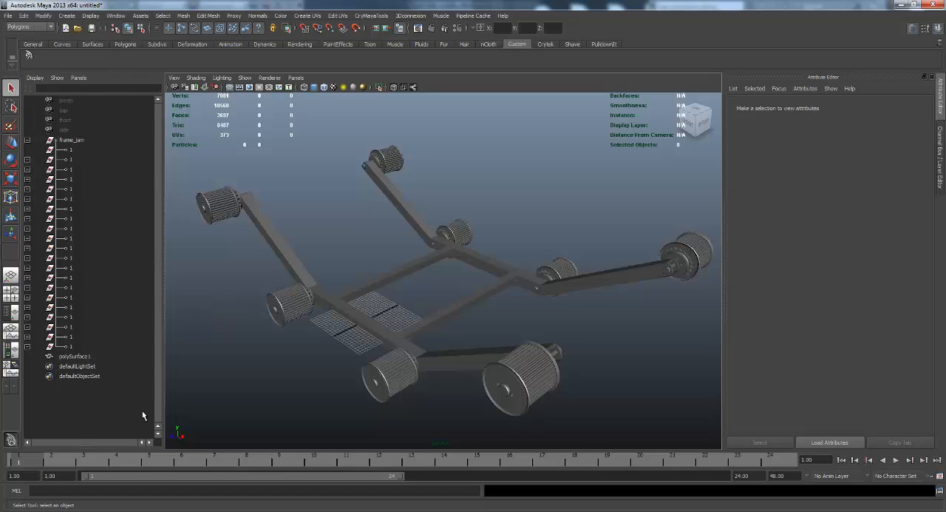
{"action": "mouse_move", "coordinate": [80, 358]}
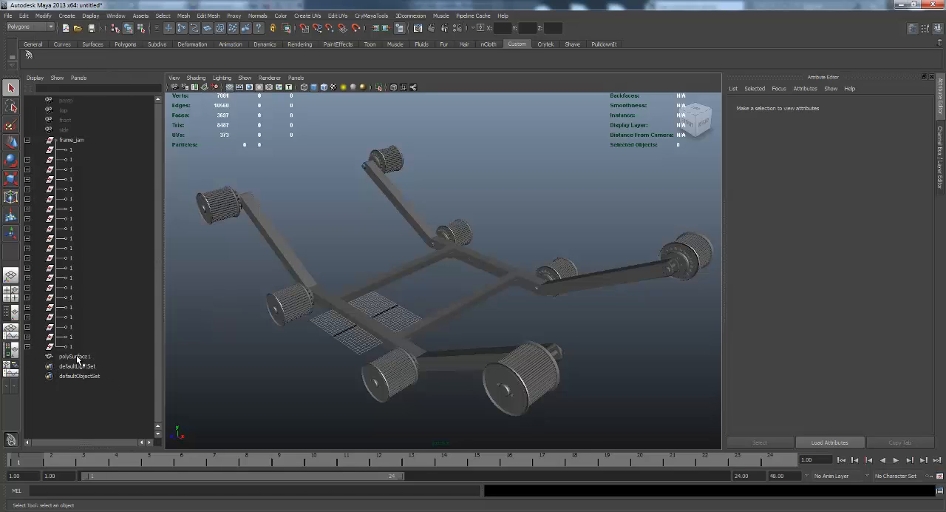
{"action": "left_click", "coordinate": [74, 357]}
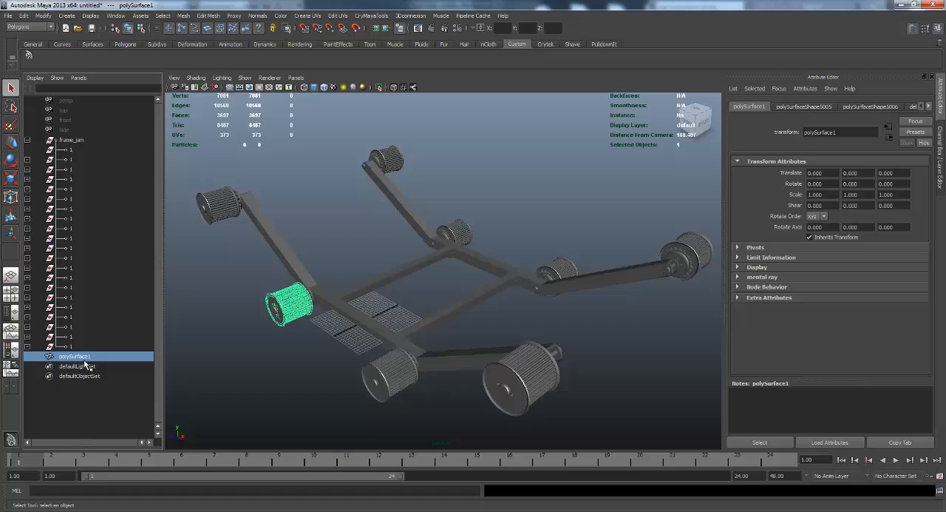
{"action": "mouse_move", "coordinate": [71, 362]}
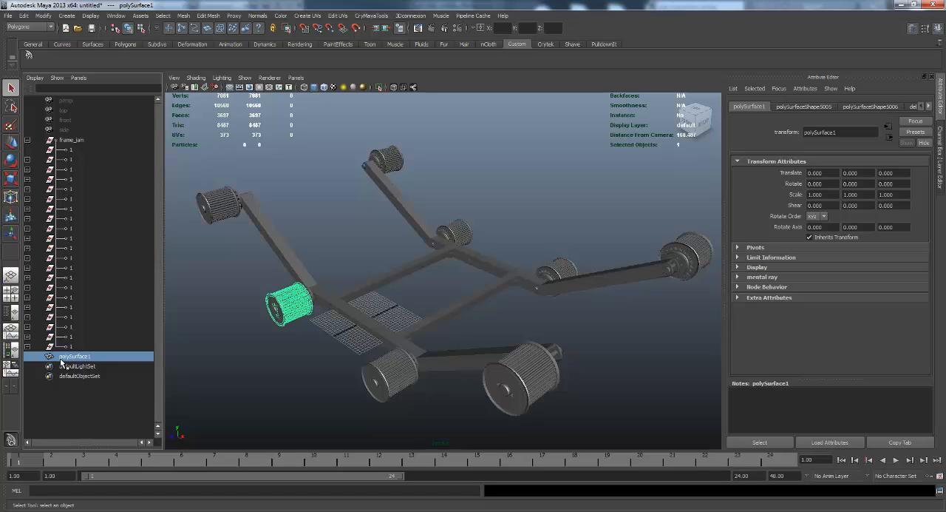
{"action": "mouse_move", "coordinate": [71, 362]}
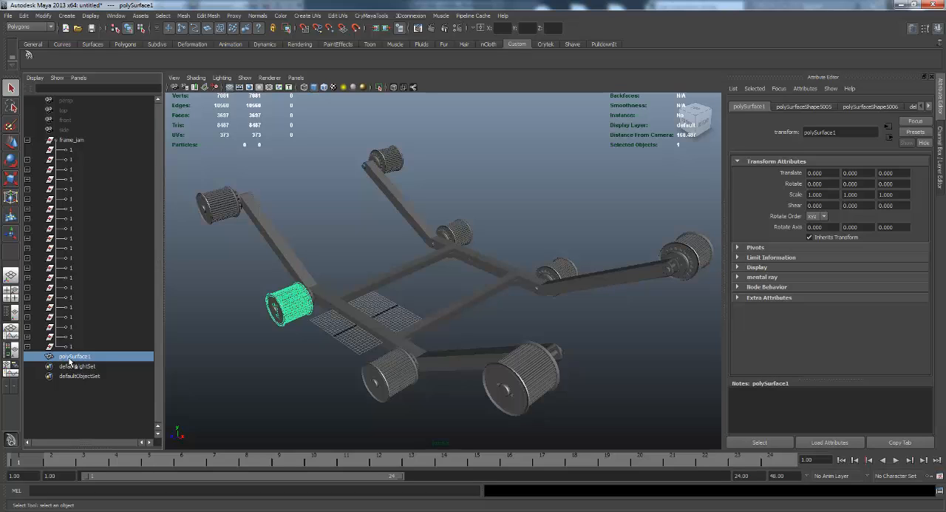
{"action": "mouse_move", "coordinate": [319, 287]}
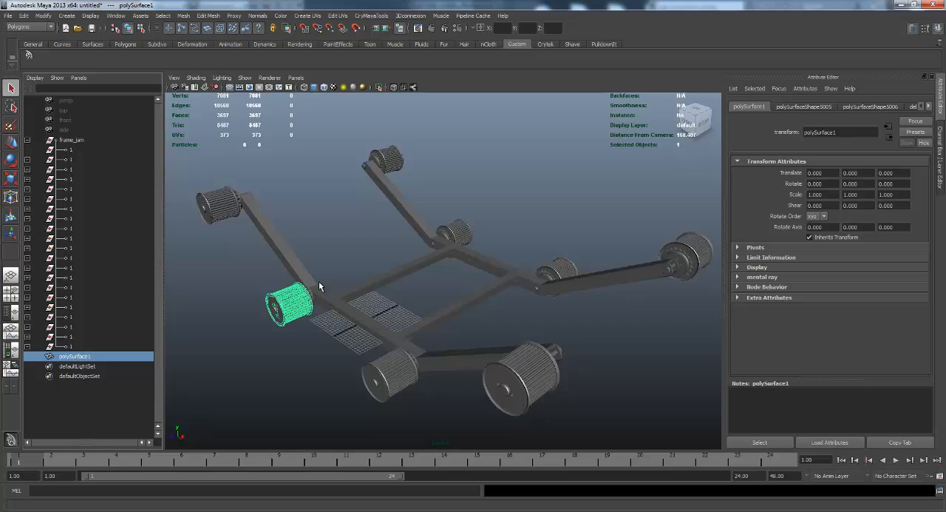
Convert the frame's NURBS surfaces to polygons and combine the pieces into polySurface2.
{"action": "left_click", "coordinate": [67, 15]}
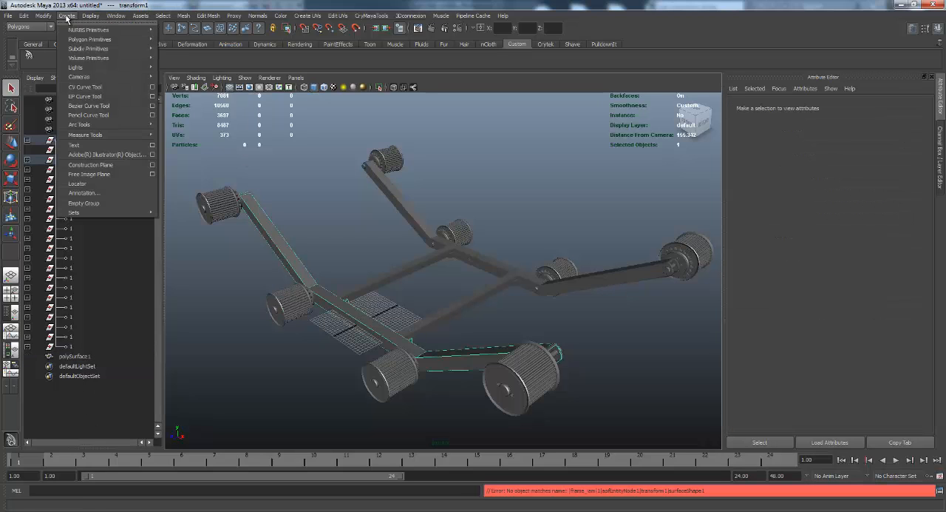
{"action": "left_click", "coordinate": [43, 15]}
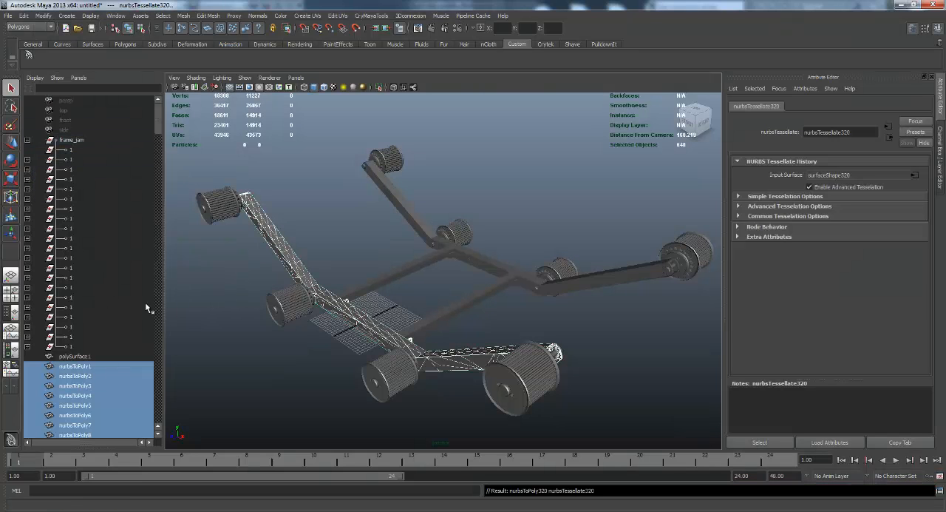
{"action": "scroll", "scroll_direction": "down", "scroll_amount": 3}
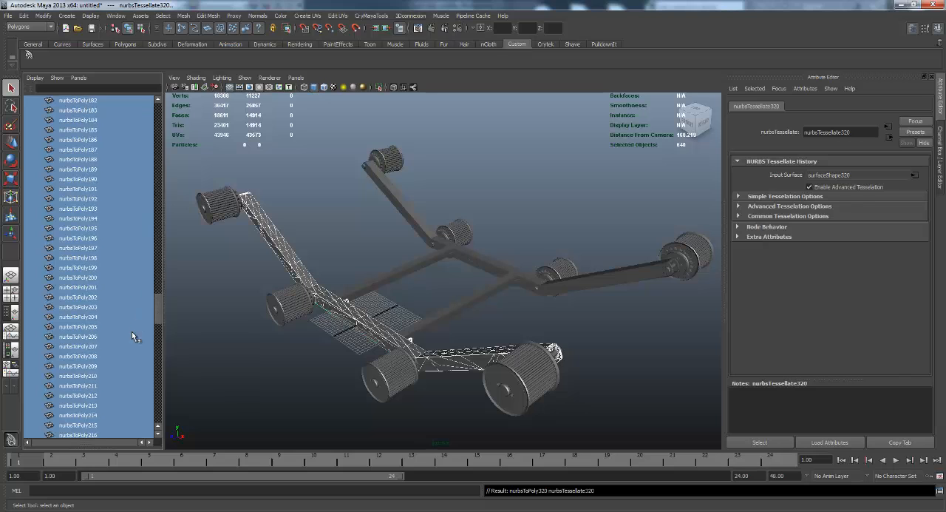
{"action": "left_click", "coordinate": [183, 15]}
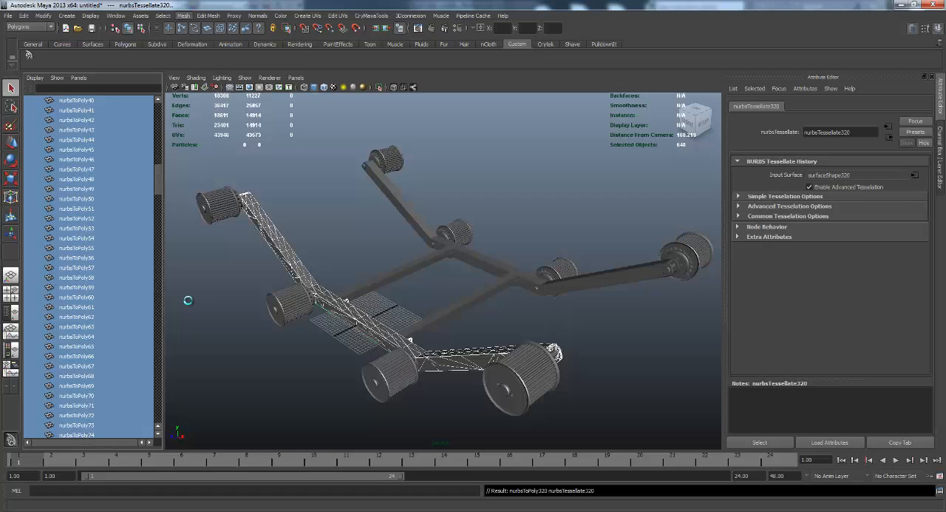
{"action": "mouse_move", "coordinate": [186, 299]}
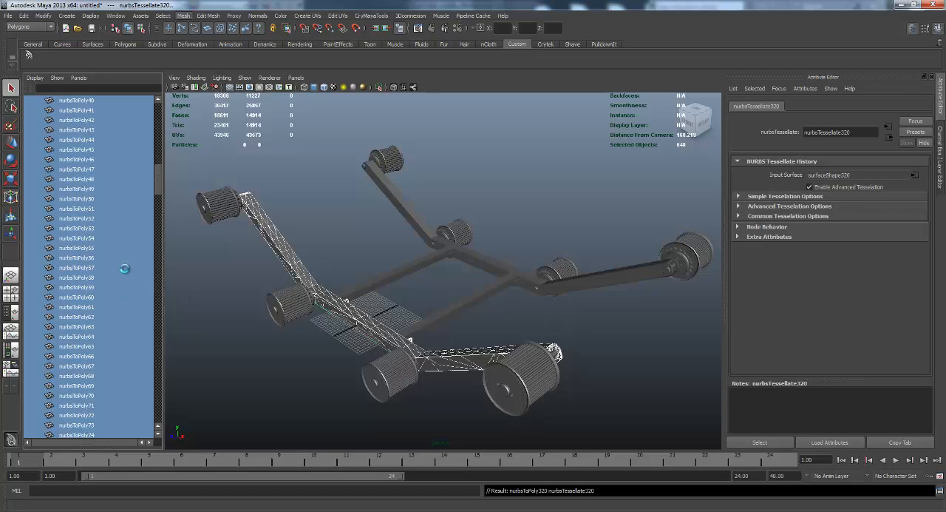
{"action": "mouse_move", "coordinate": [133, 275]}
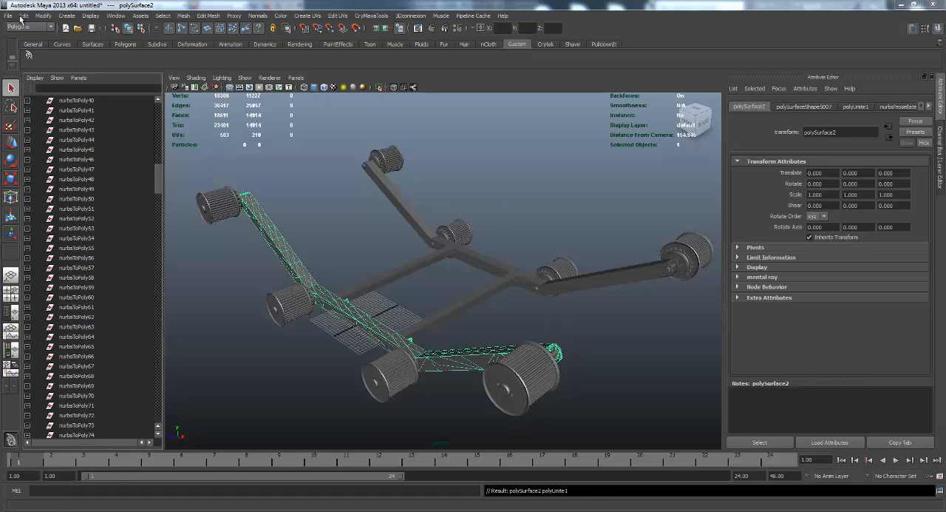
Select polySurface2 and run the MEL command to launch the Clear Edges script.
{"action": "left_click", "coordinate": [24, 15]}
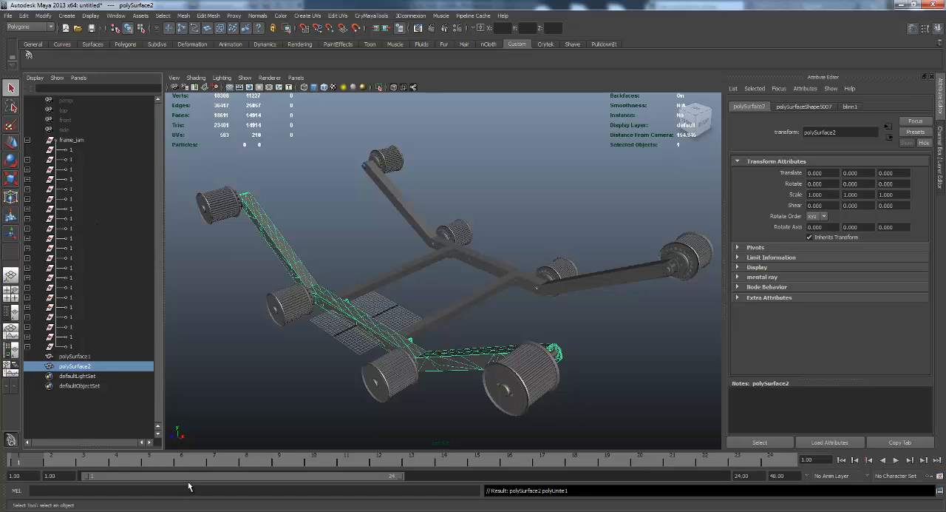
{"action": "type", "text": "dea"}
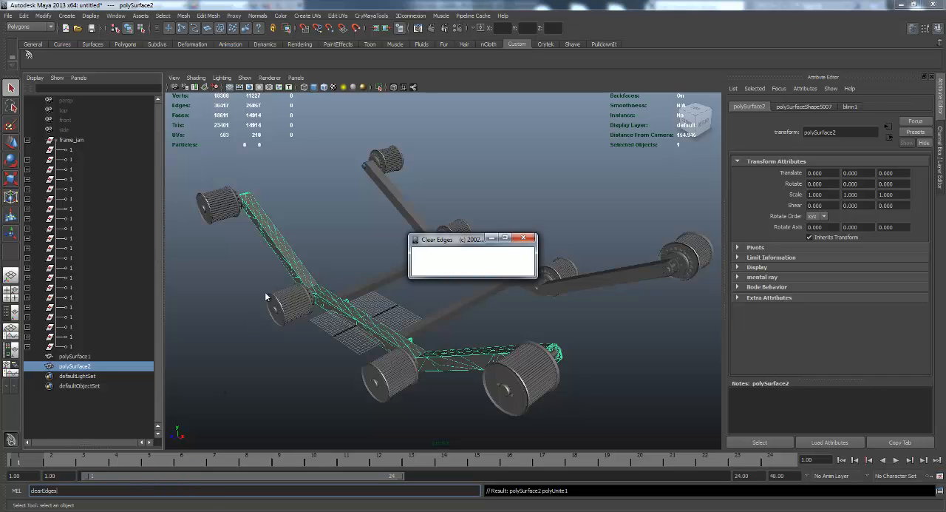
{"action": "mouse_move", "coordinate": [269, 356]}
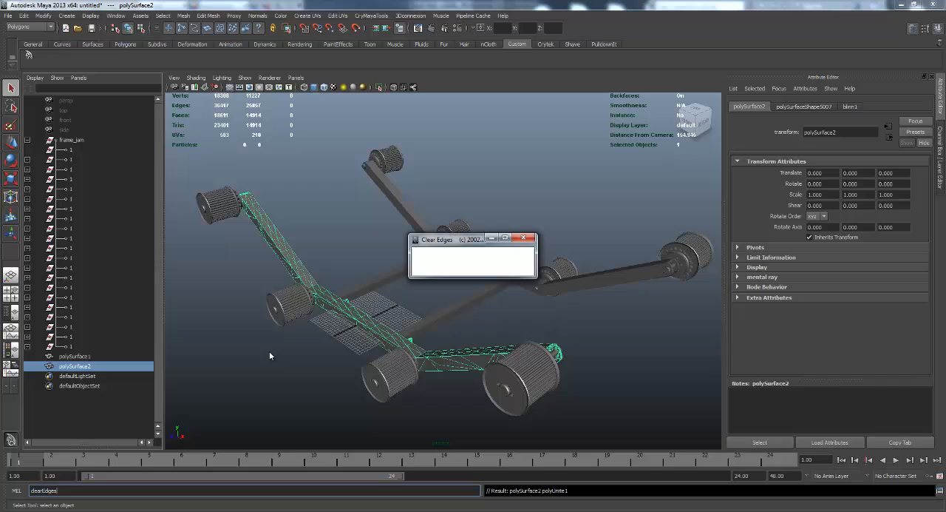